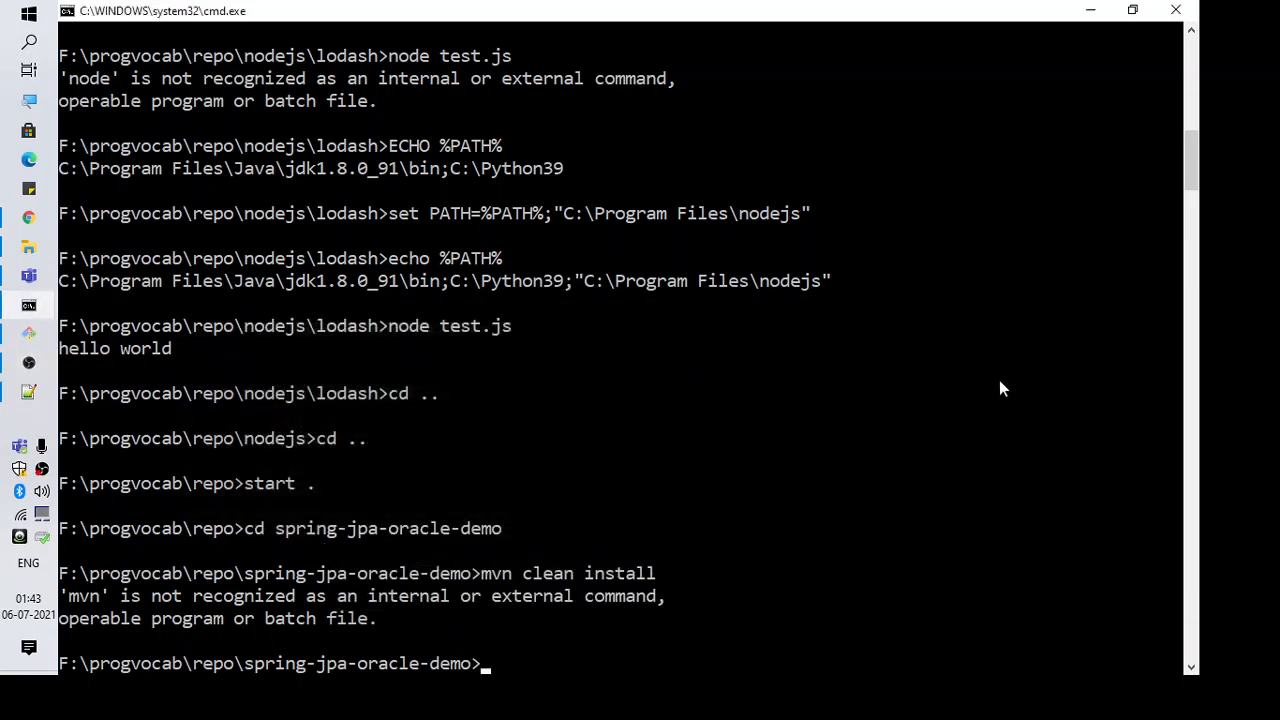
{"action": "mouse_move", "coordinate": [604, 475]}
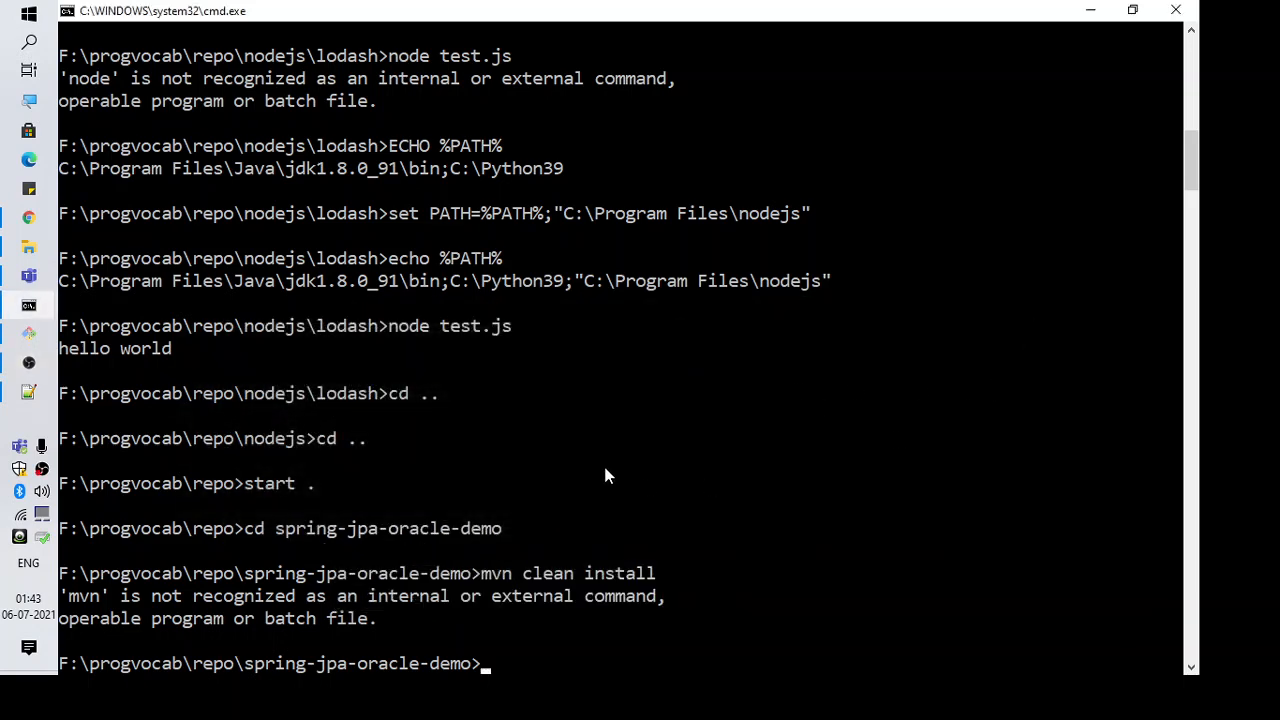
{"action": "mouse_move", "coordinate": [117, 595]}
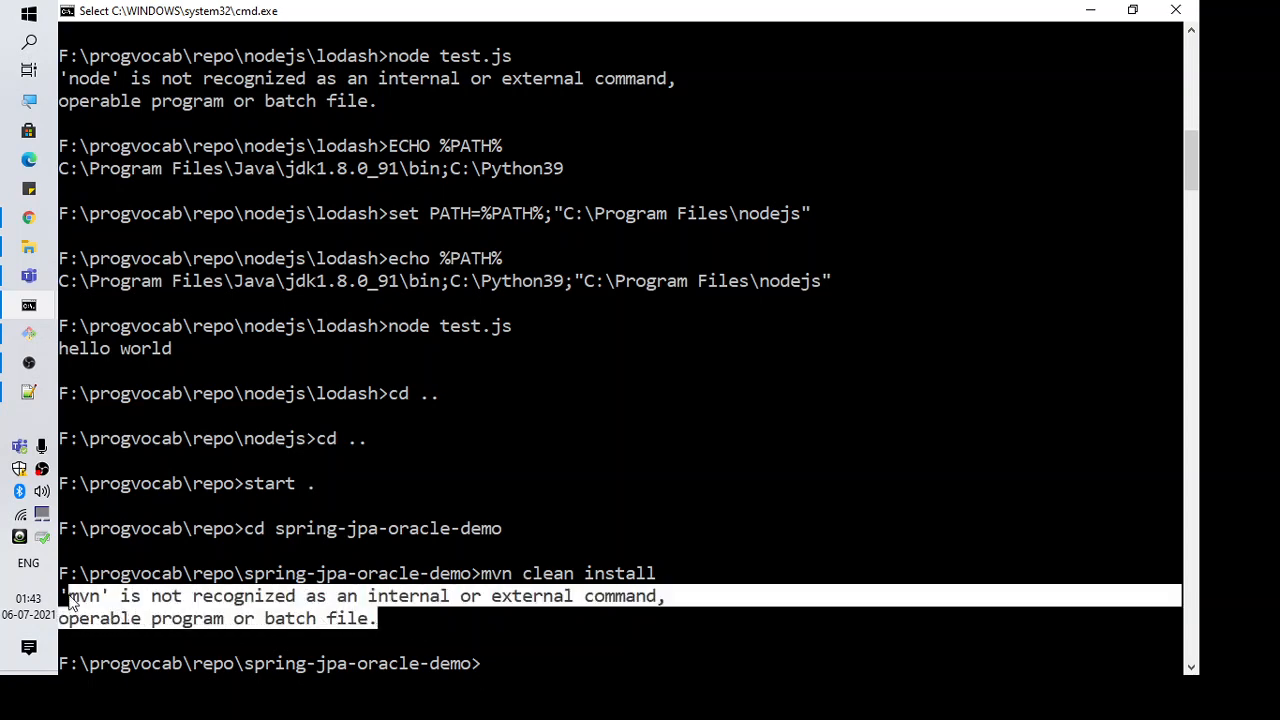
{"action": "mouse_move", "coordinate": [165, 598]}
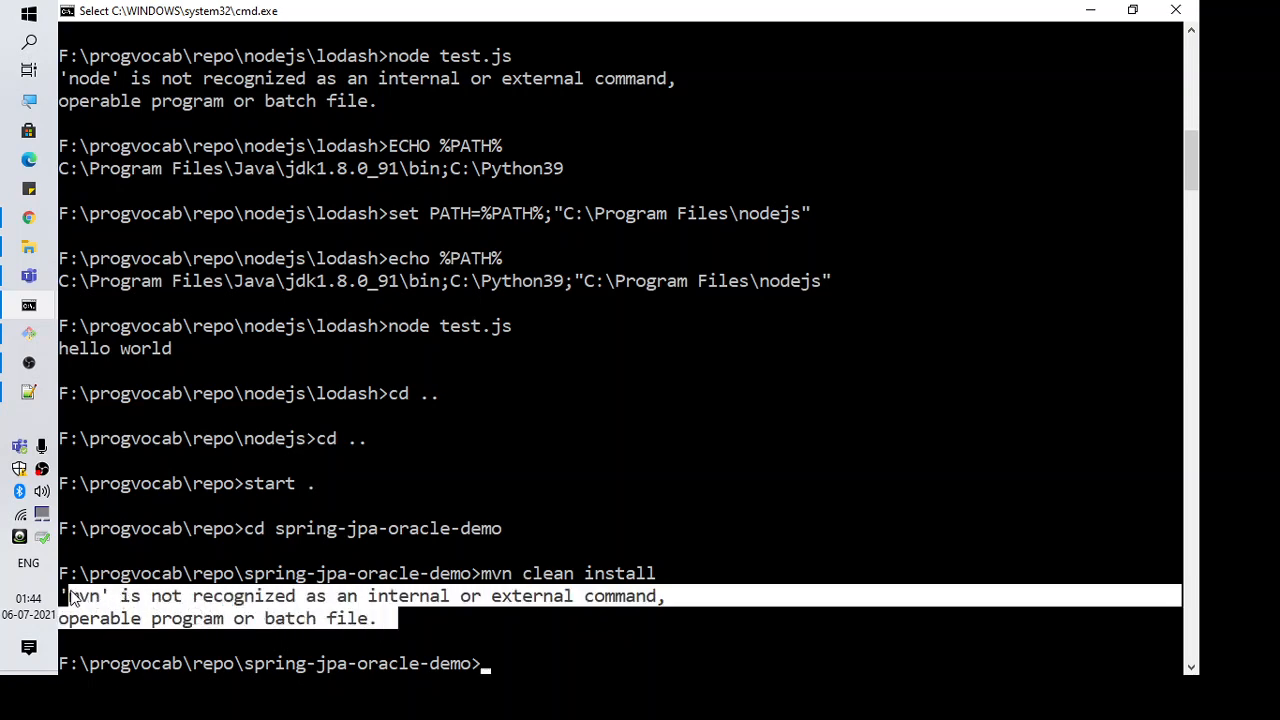
{"action": "mouse_move", "coordinate": [285, 605]}
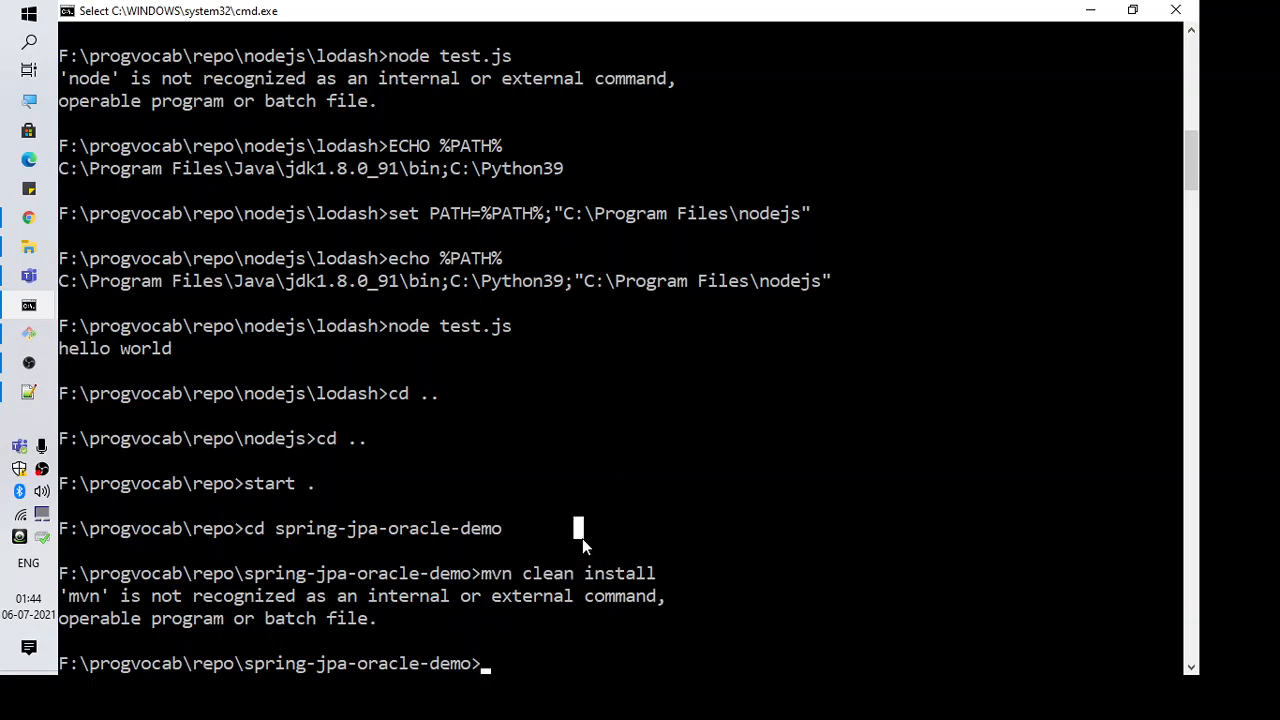
Step: Run 'set %PATH%', which reports the Java, Python39 and nodejs list as not defined
{"action": "type", "text": "se"}
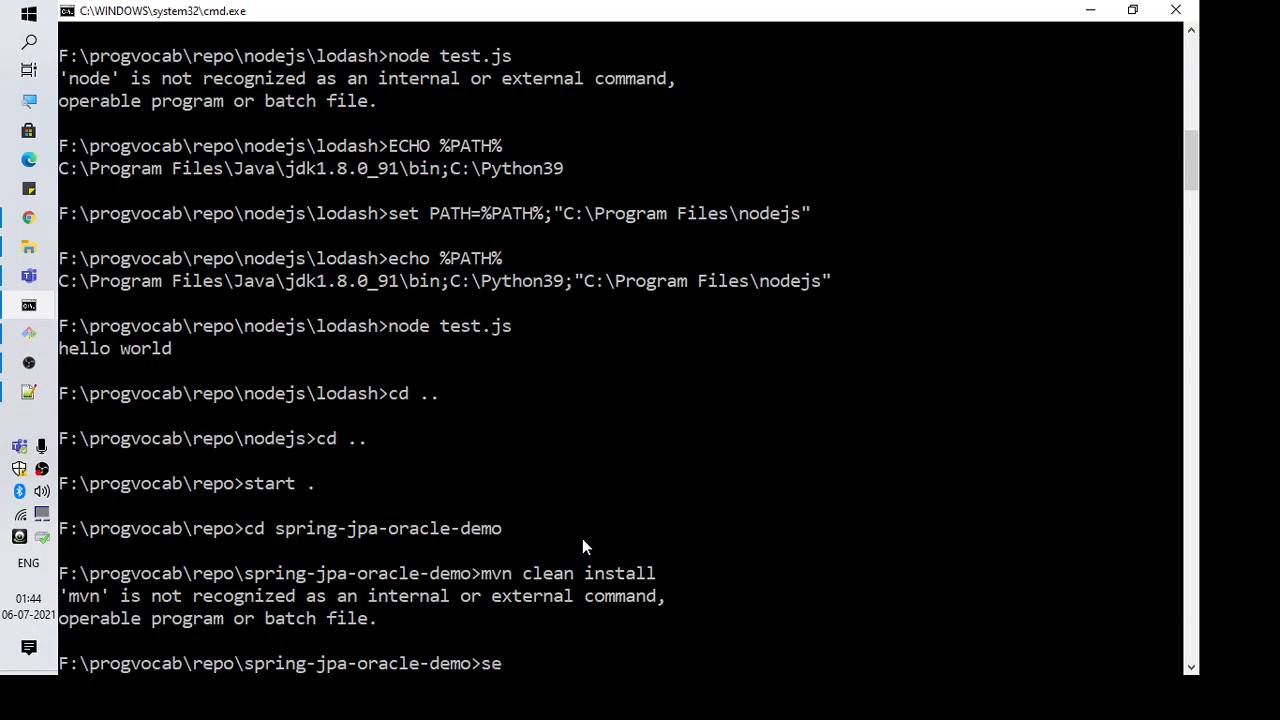
{"action": "type", "text": "t %"}
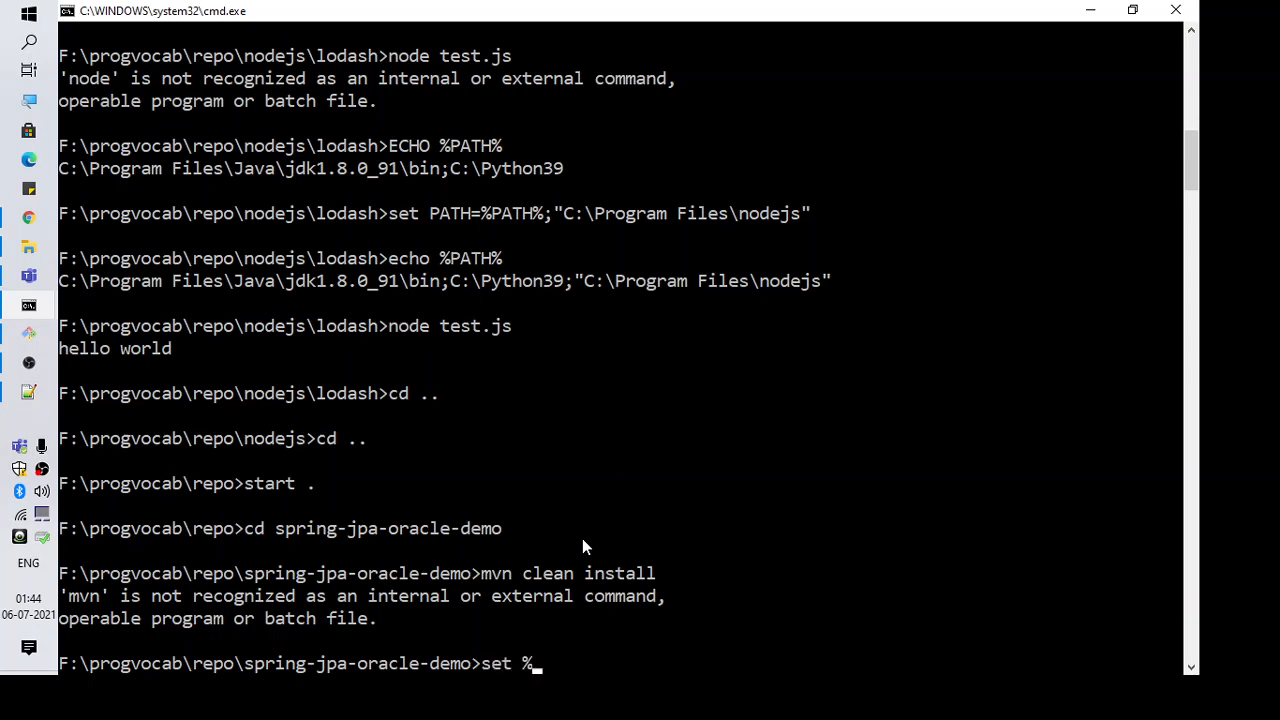
{"action": "type", "text": "PATH%"}
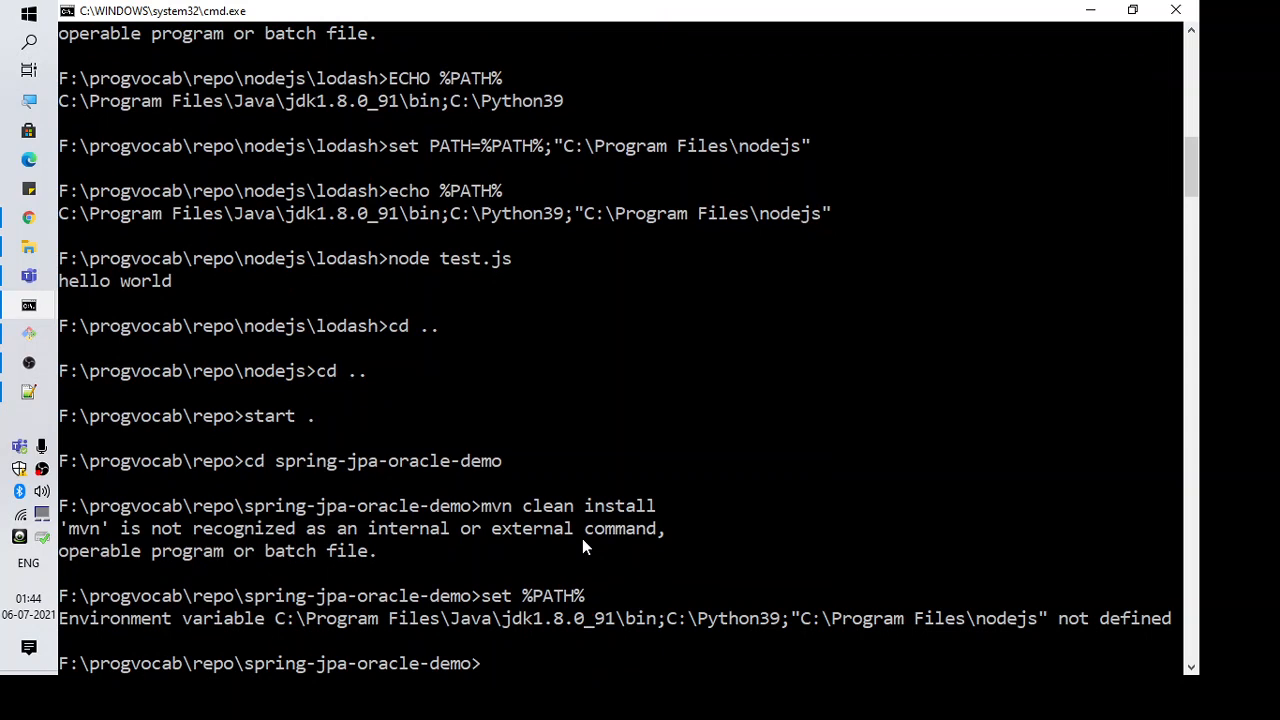
{"action": "mouse_move", "coordinate": [293, 623]}
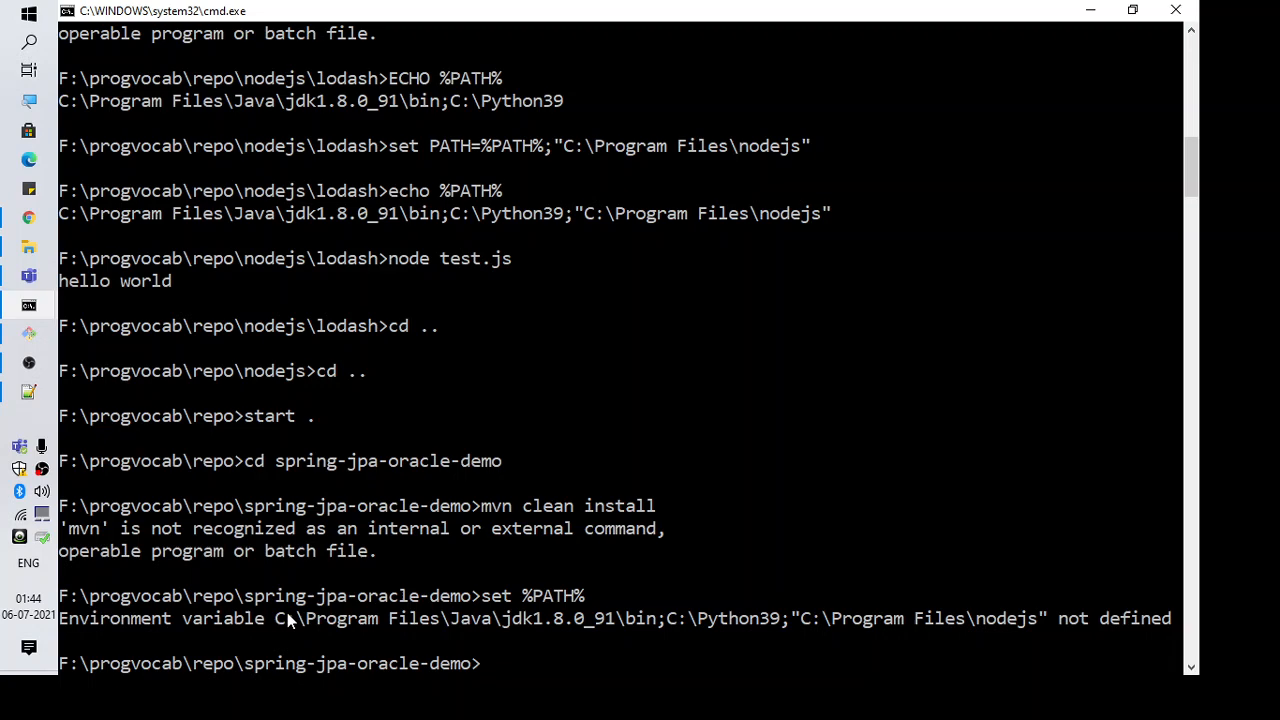
{"action": "mouse_move", "coordinate": [866, 628]}
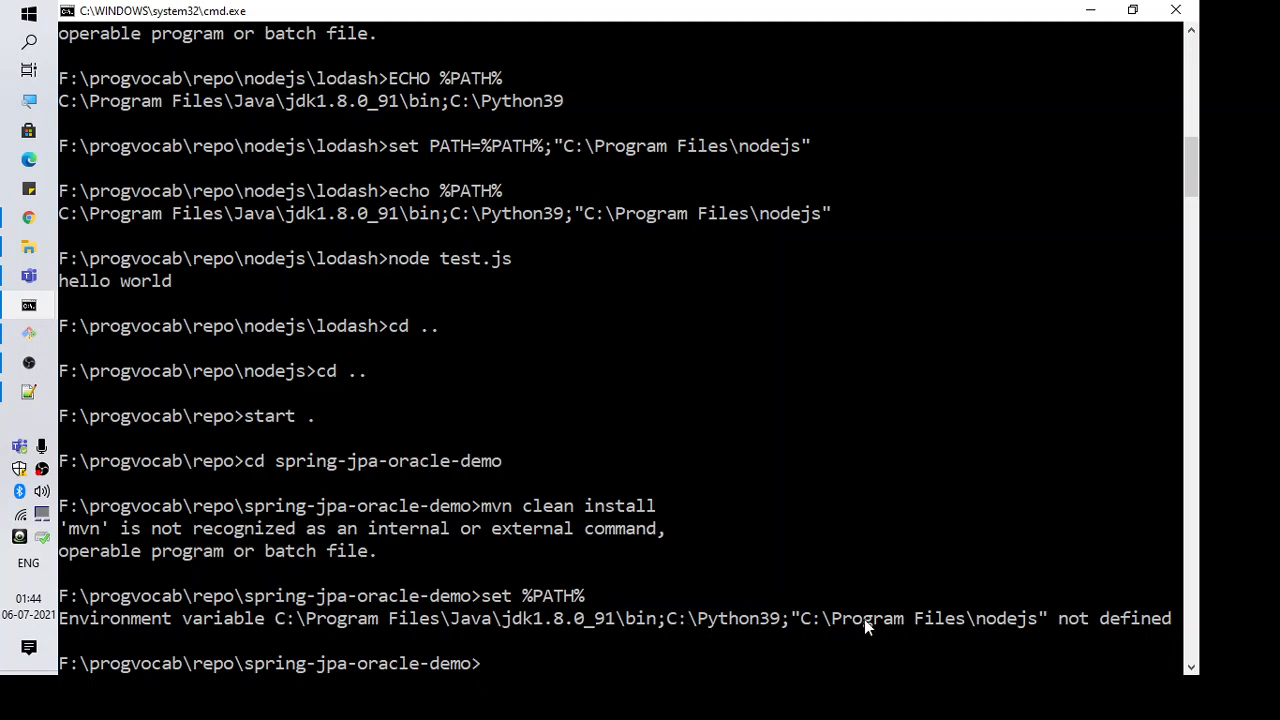
{"action": "mouse_move", "coordinate": [525, 605]}
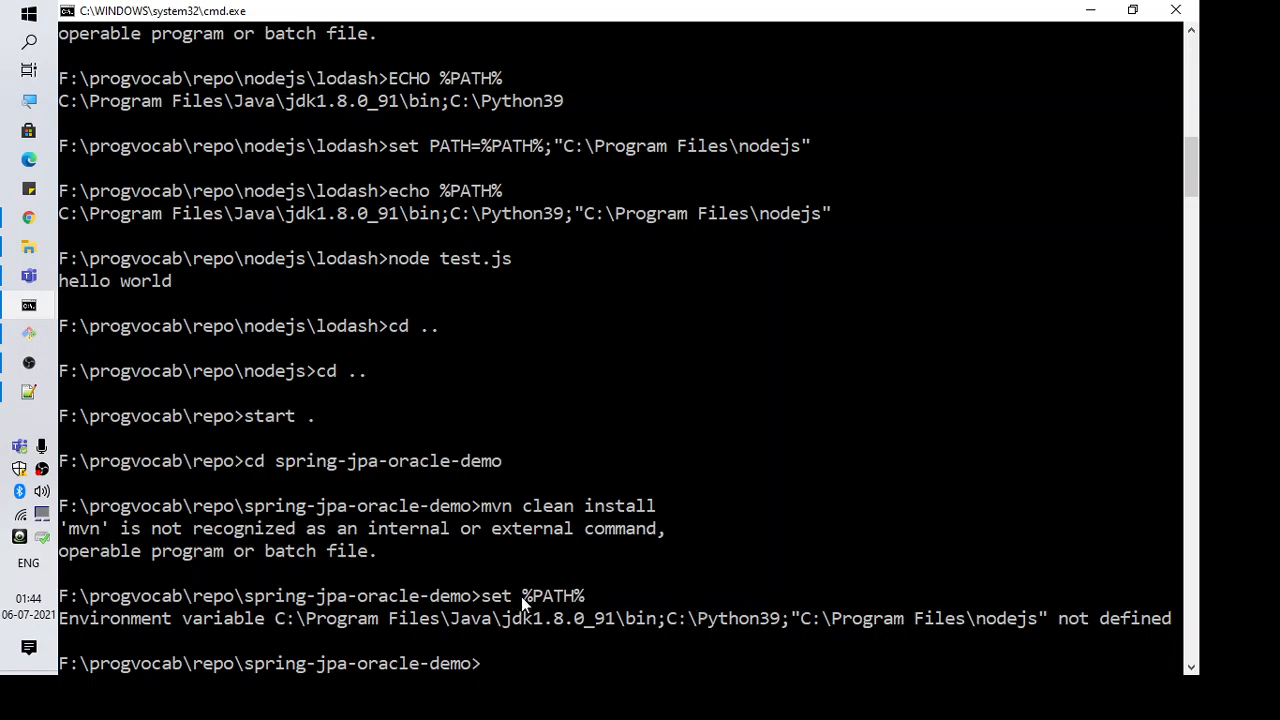
{"action": "mouse_move", "coordinate": [528, 603]}
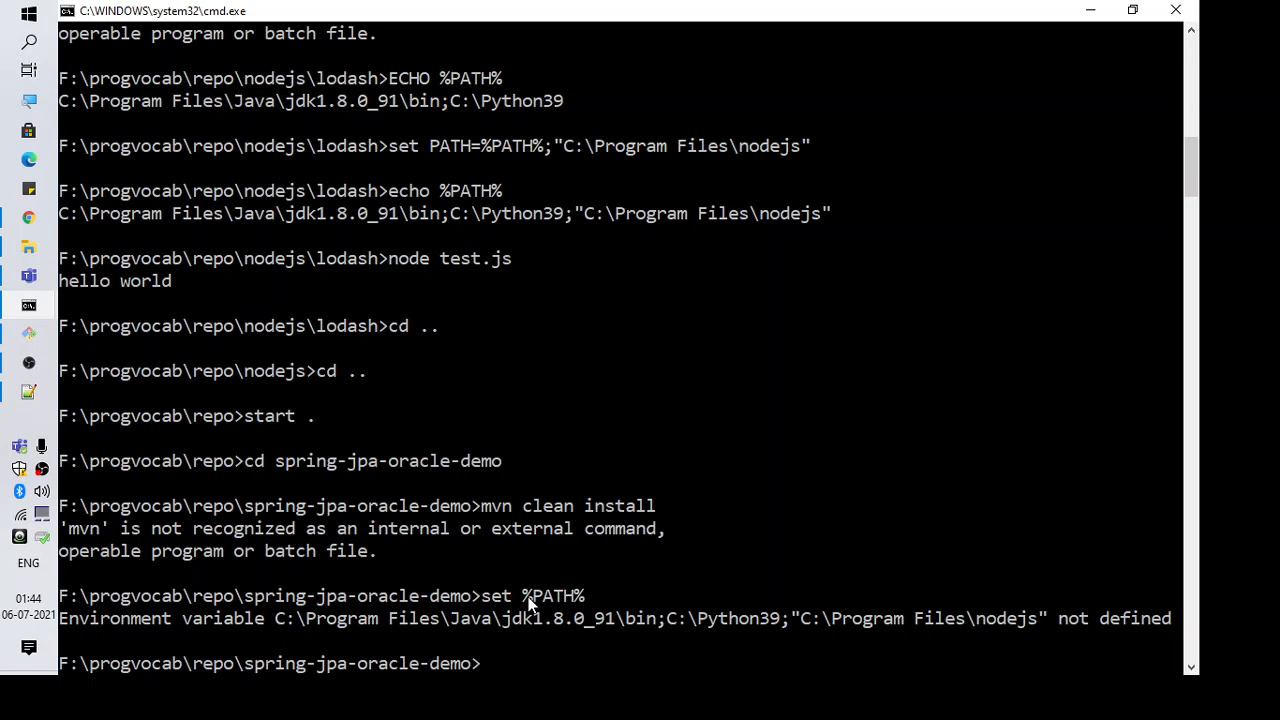
{"action": "double_click", "coordinate": [551, 595]}
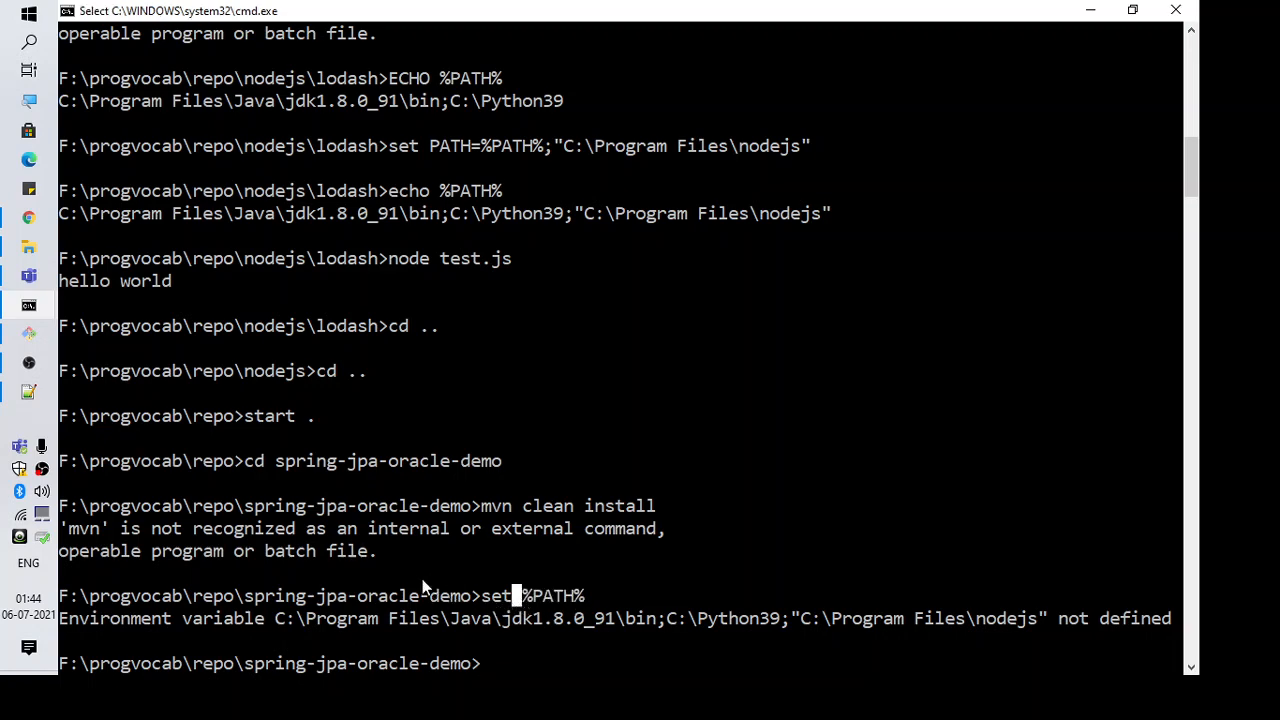
{"action": "mouse_move", "coordinate": [35, 250]}
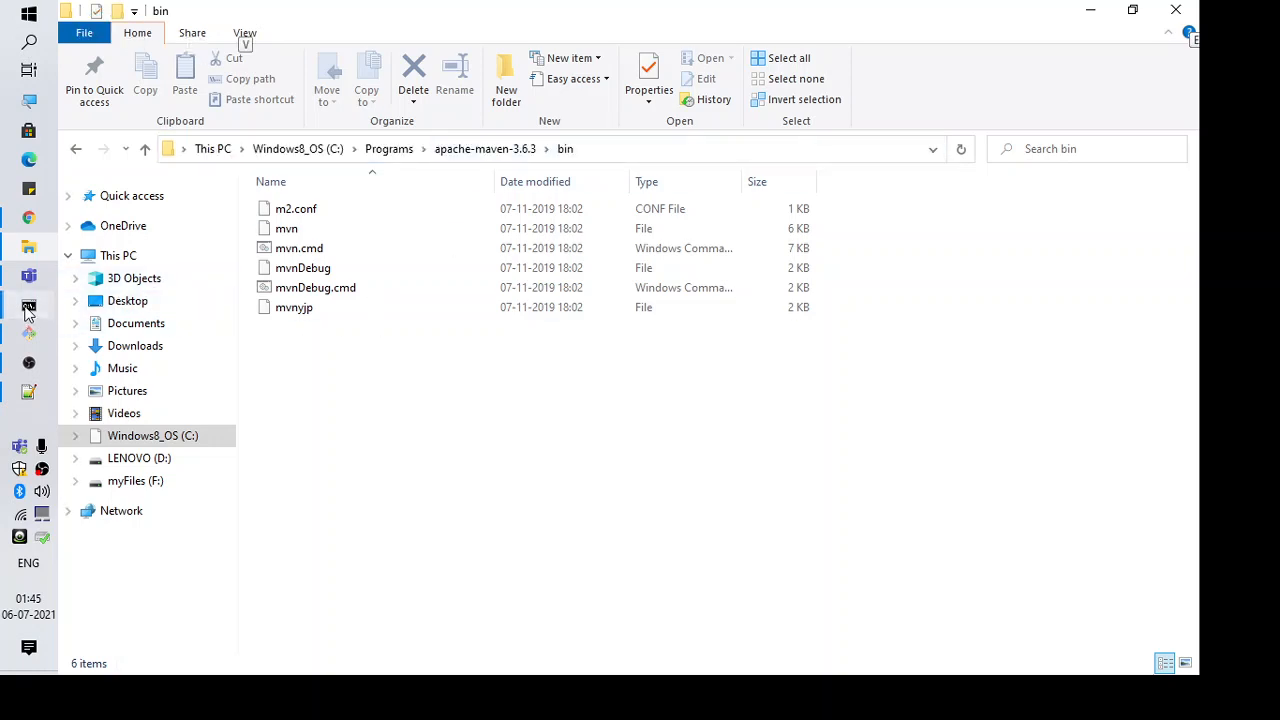
{"action": "left_click", "coordinate": [28, 305]}
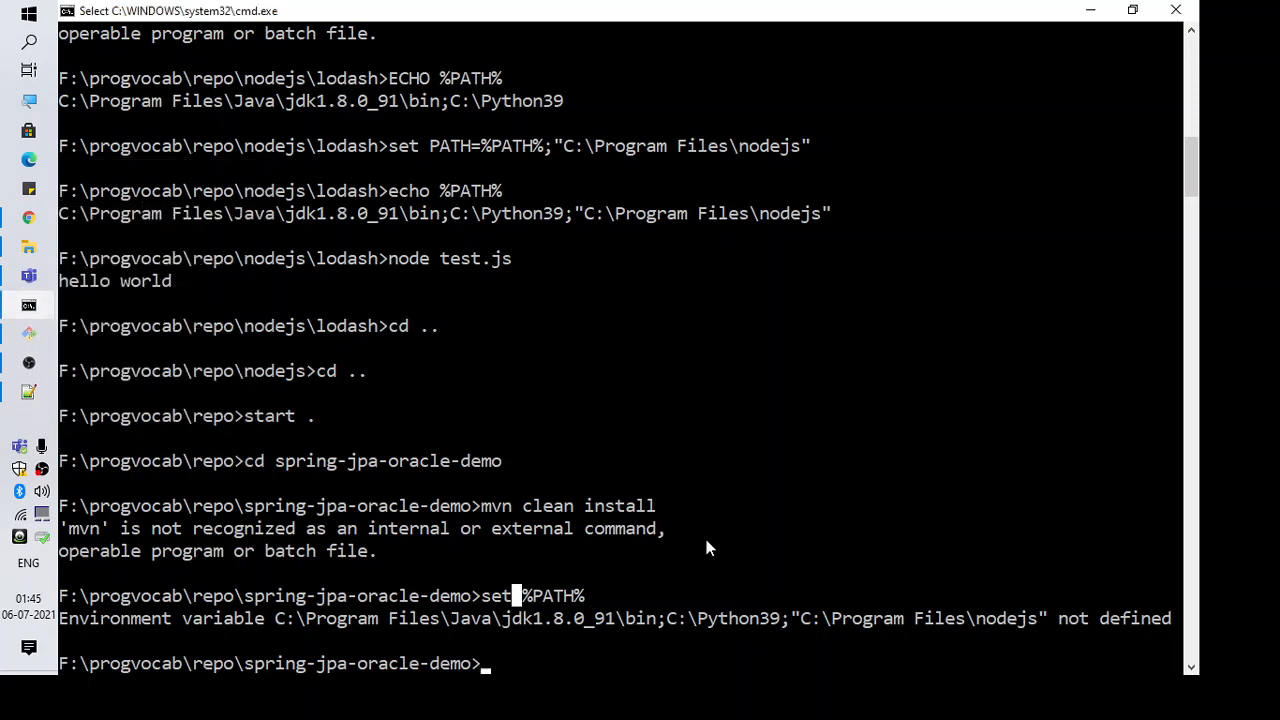
{"action": "mouse_move", "coordinate": [543, 600]}
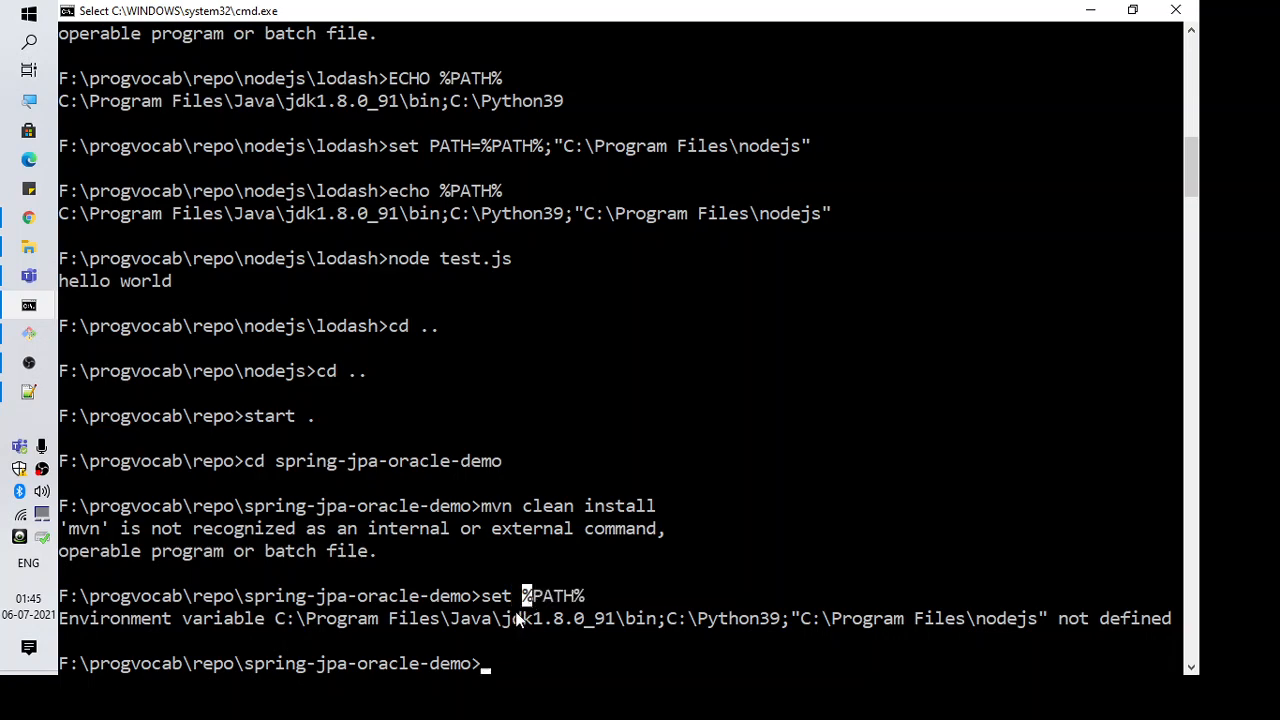
{"action": "mouse_move", "coordinate": [538, 600]}
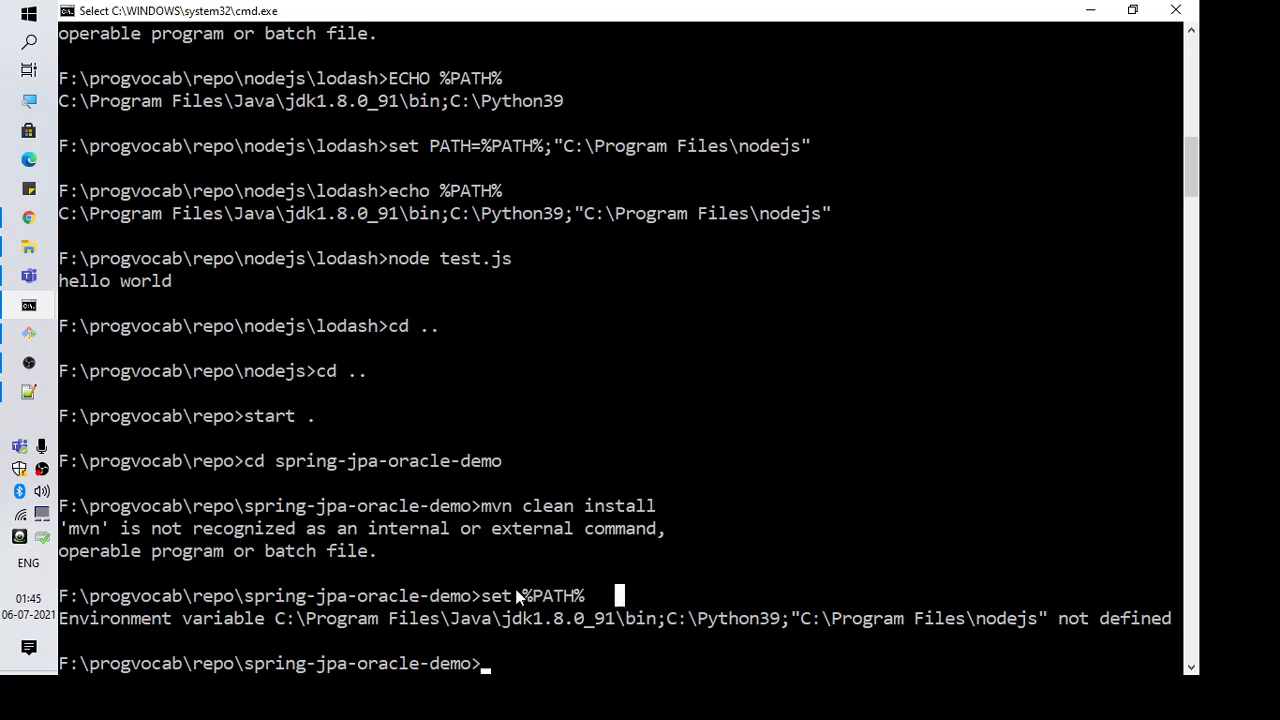
Step: Run 'echo %PATH%' to list the Java bin, Python39 and nodejs directories
{"action": "type", "text": "se"}
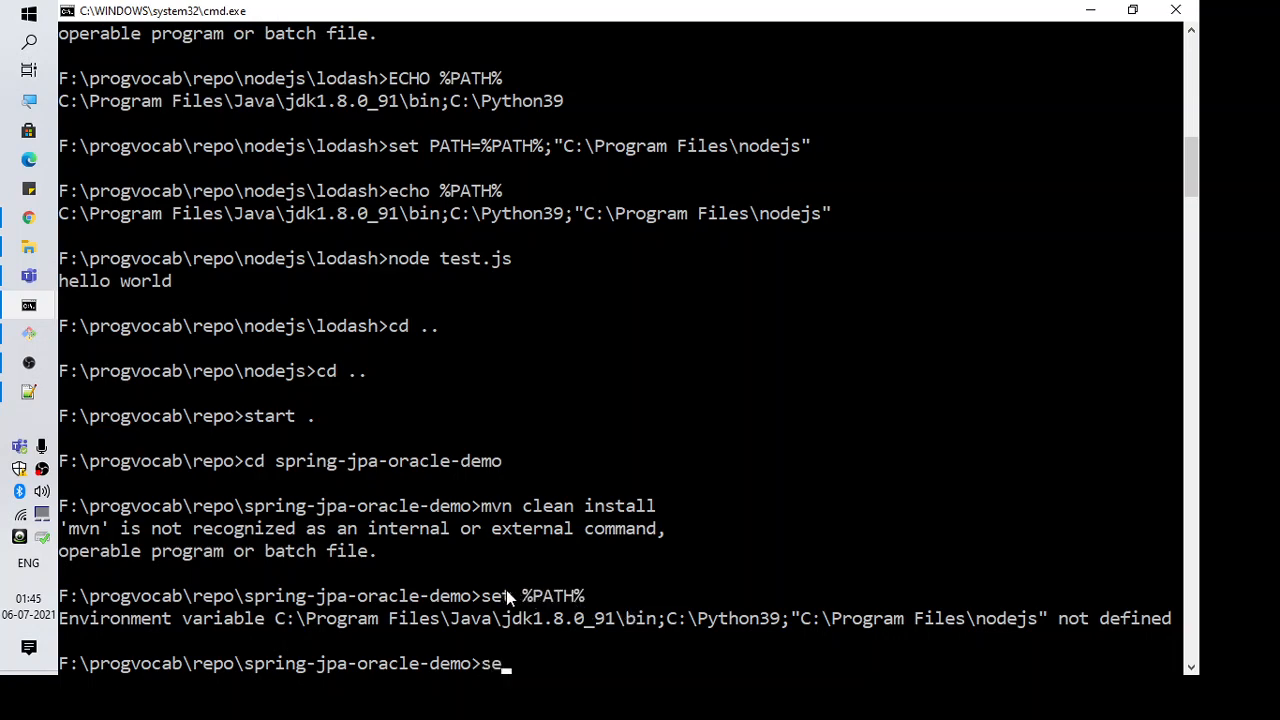
{"action": "type", "text": "t"}
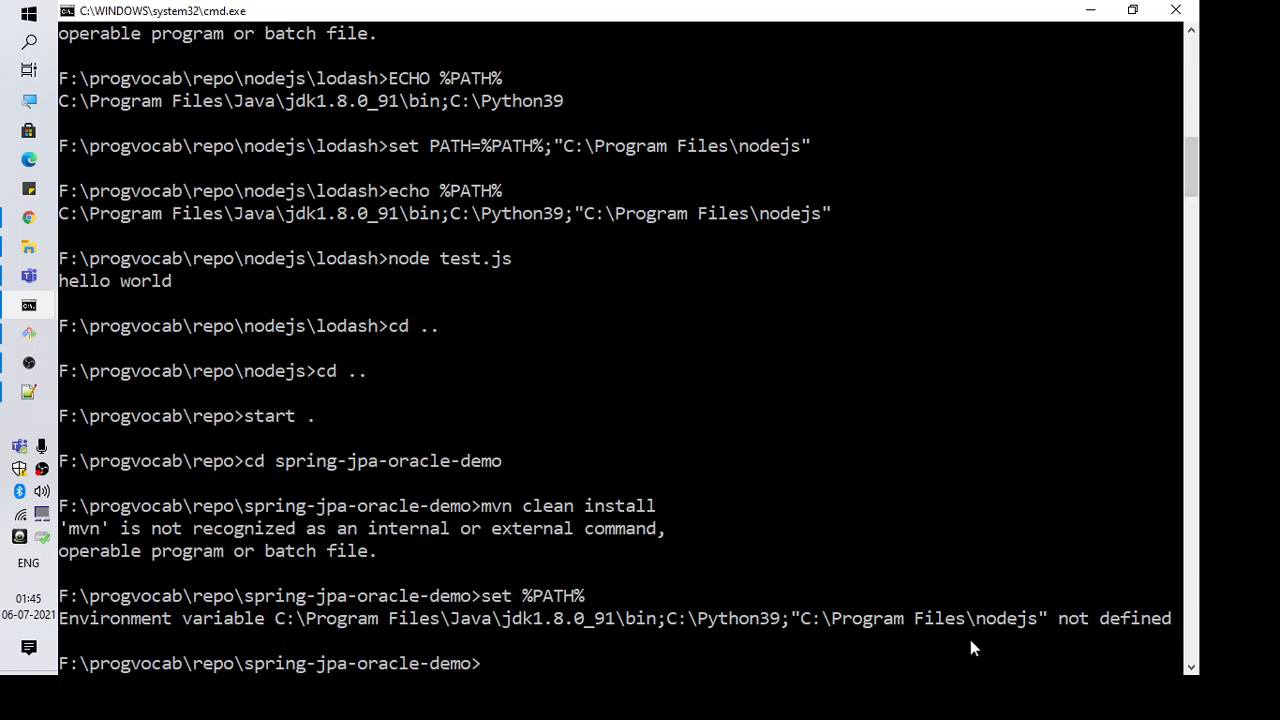
{"action": "type", "text": "echo"}
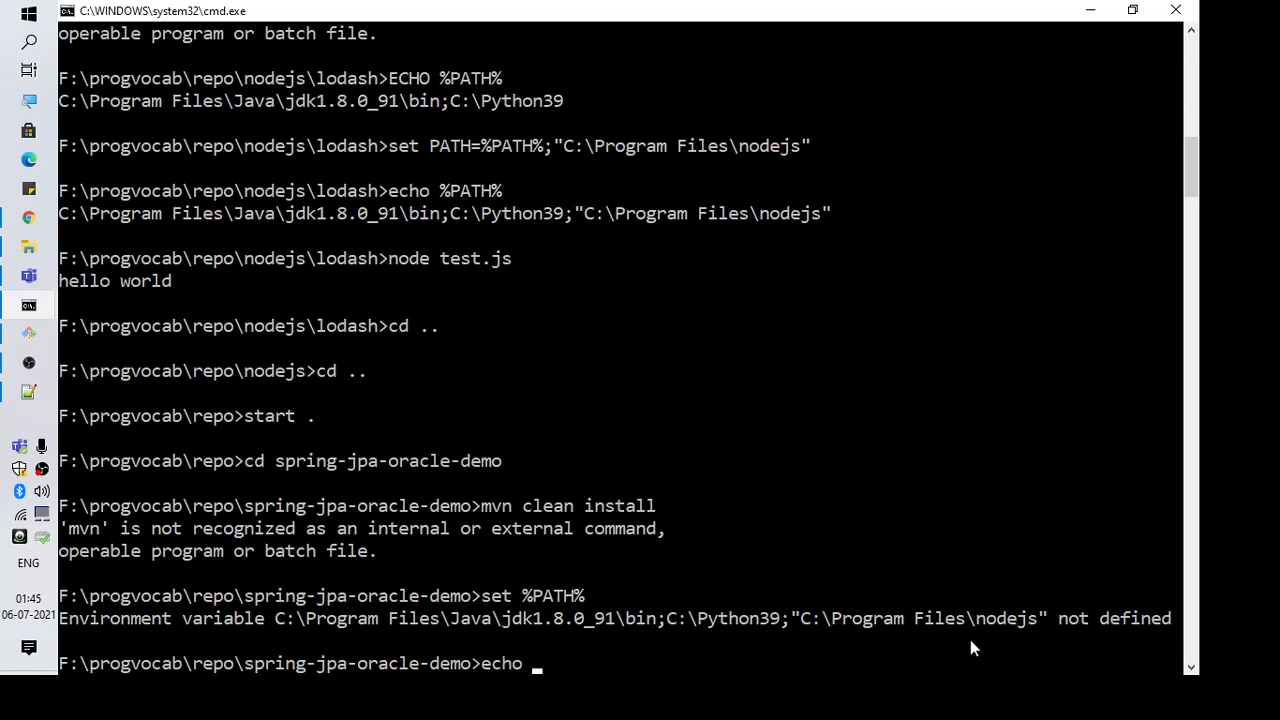
{"action": "type", "text": "%PATH%"}
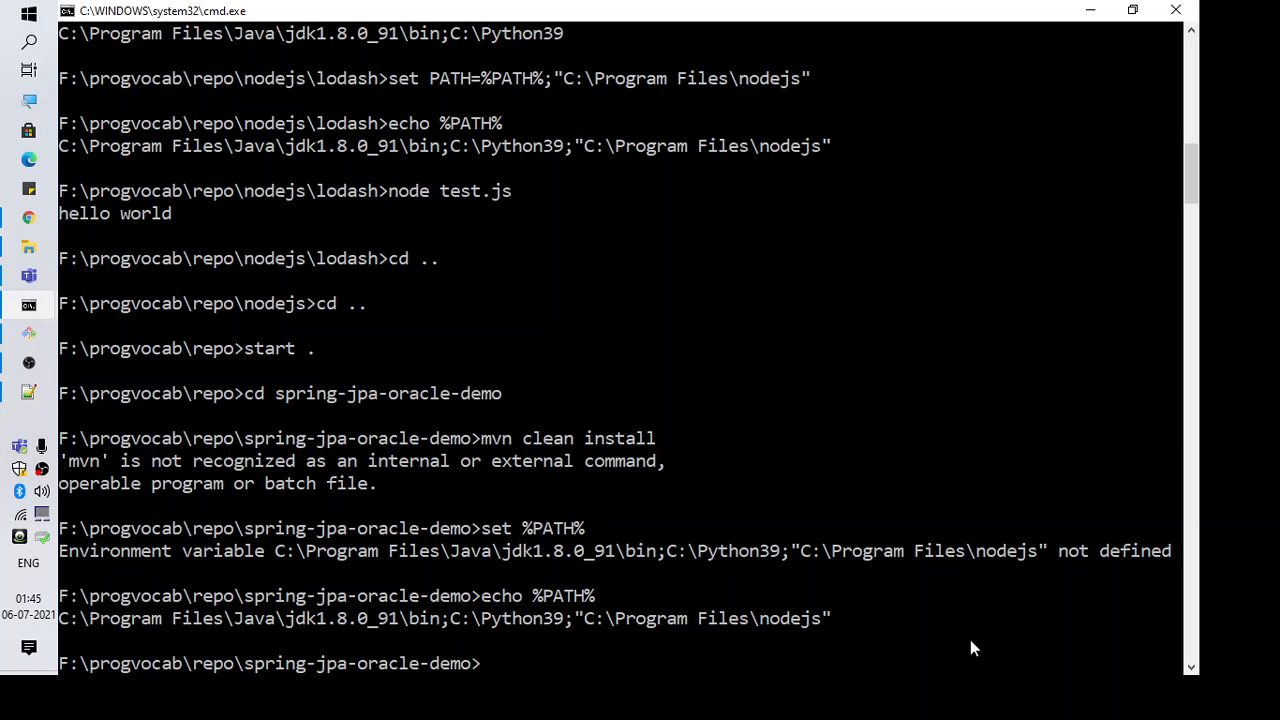
Step: Run 'set PATH=%PATH%;C:\Programs\apache-maven-3.6.3\bin' to append the Maven bin folder
{"action": "type", "text": "set"}
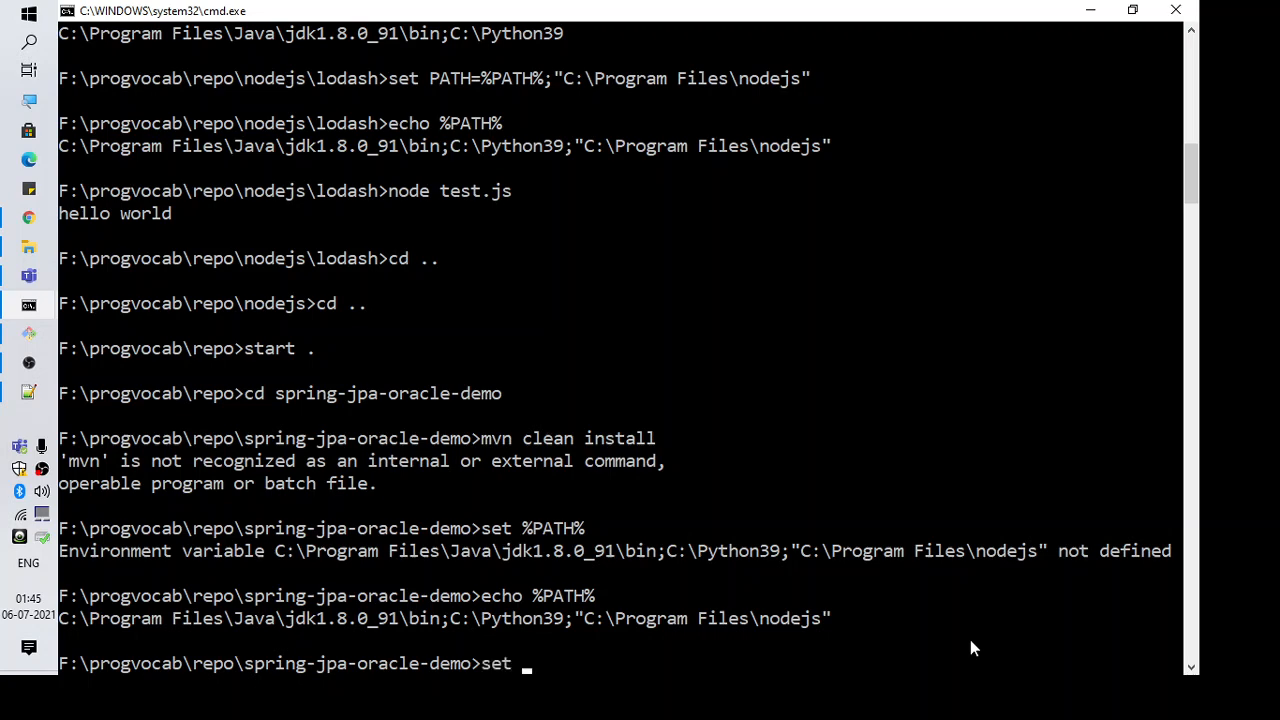
{"action": "type", "text": "P"}
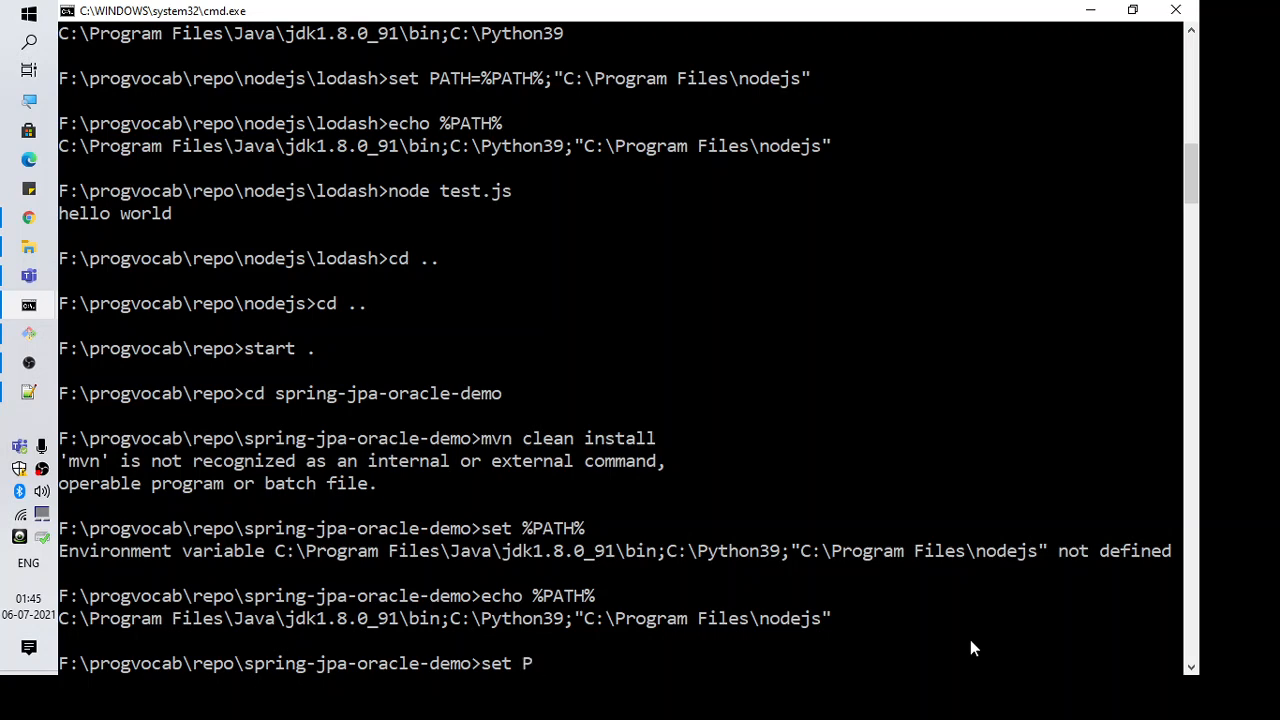
{"action": "type", "text": "ATH="}
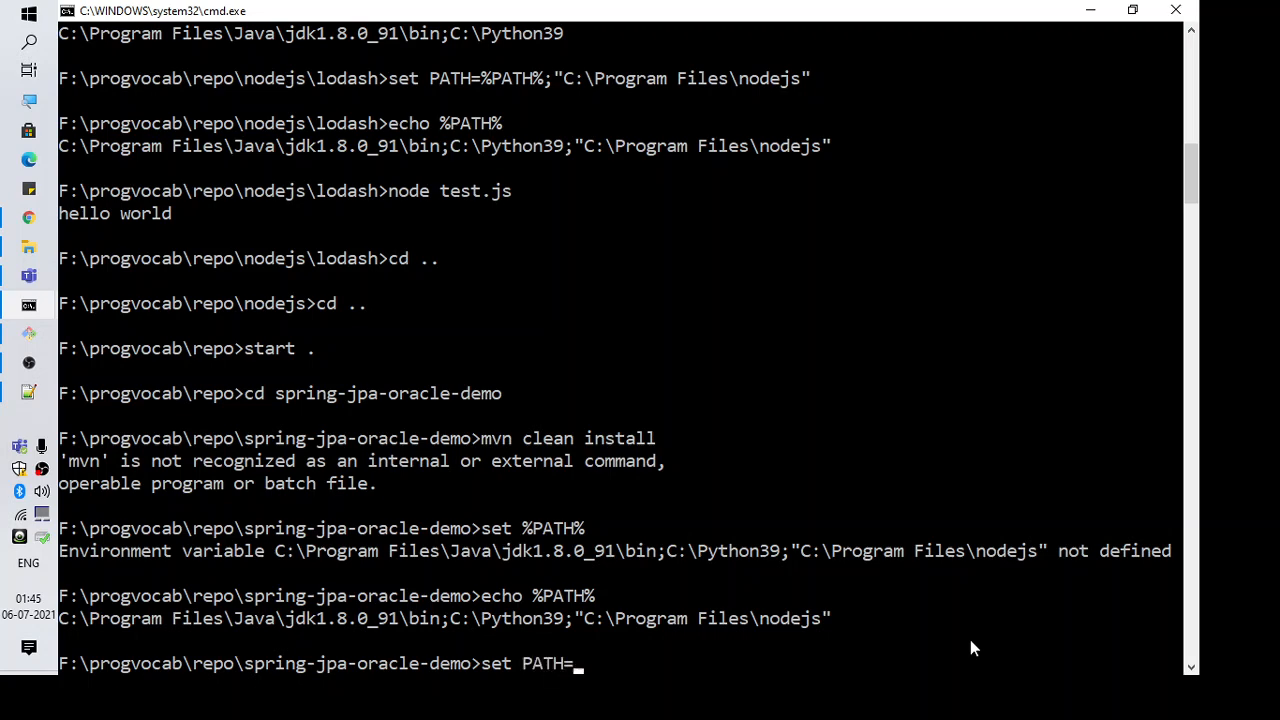
{"action": "type", "text": "%"}
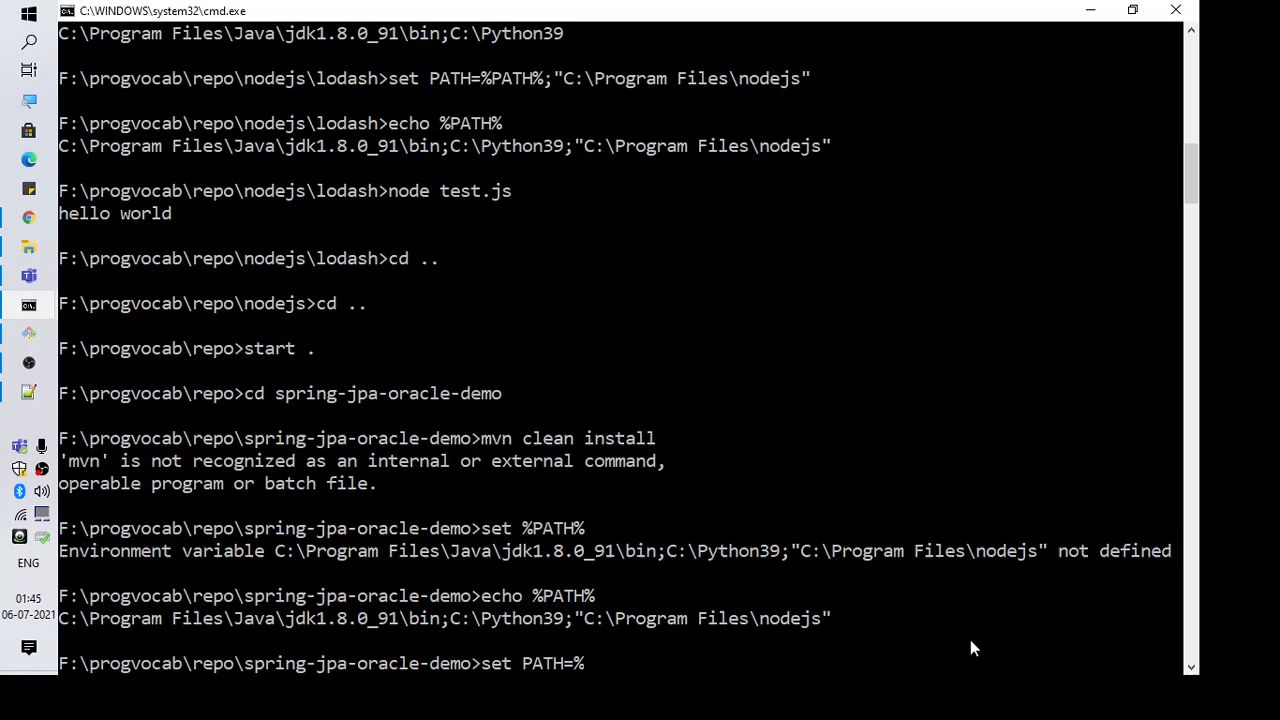
{"action": "type", "text": "PATH"}
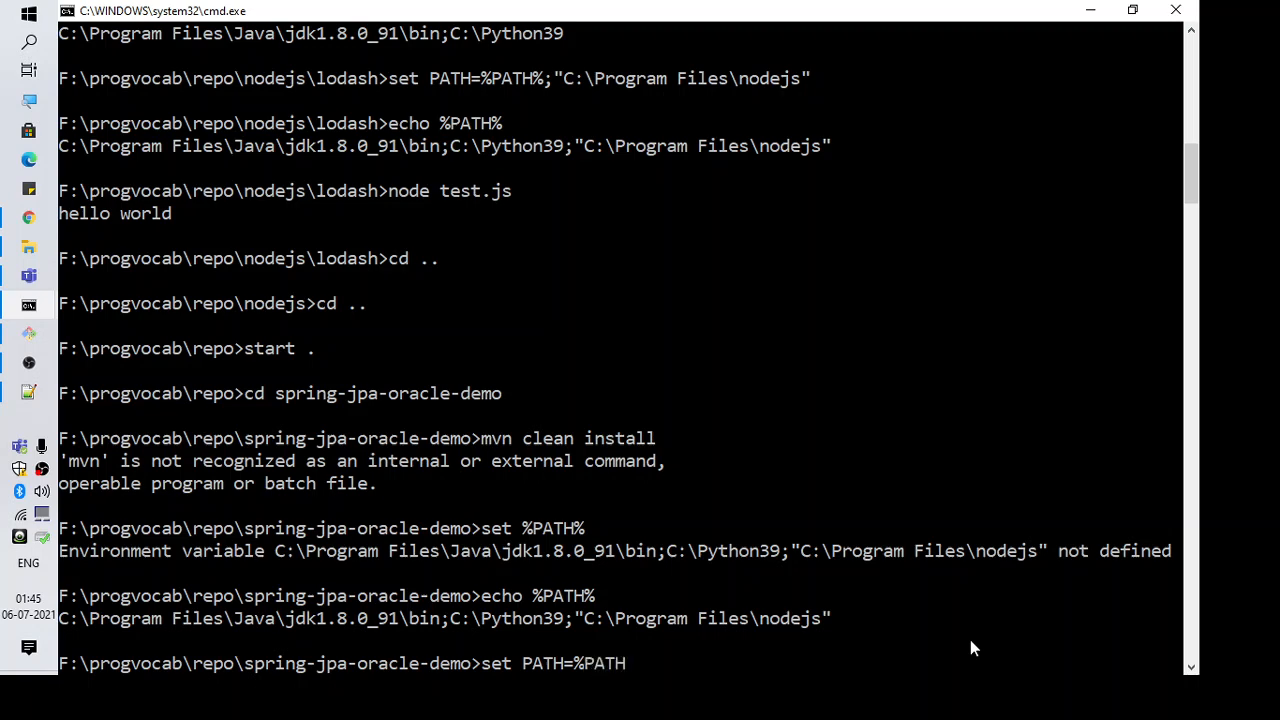
{"action": "type", "text": "%;"}
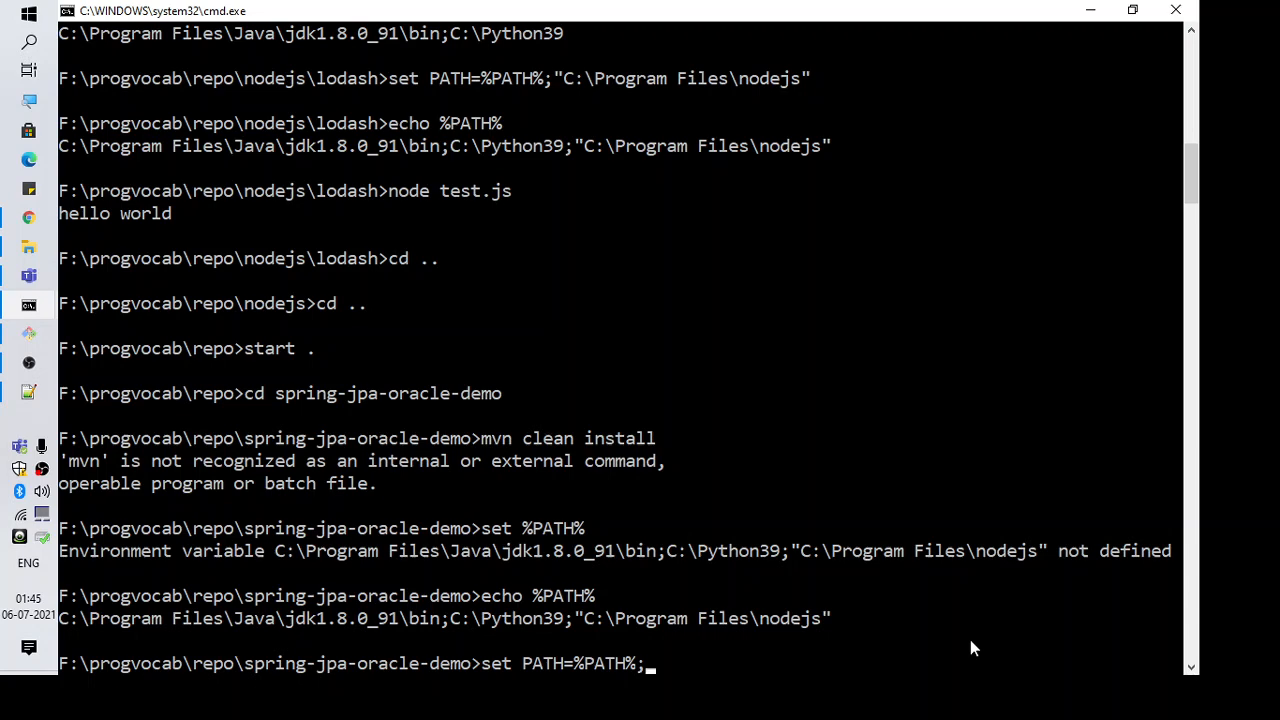
{"action": "type", "text": "C:\\Programs\\apache-maven-3.6.3\\bin"}
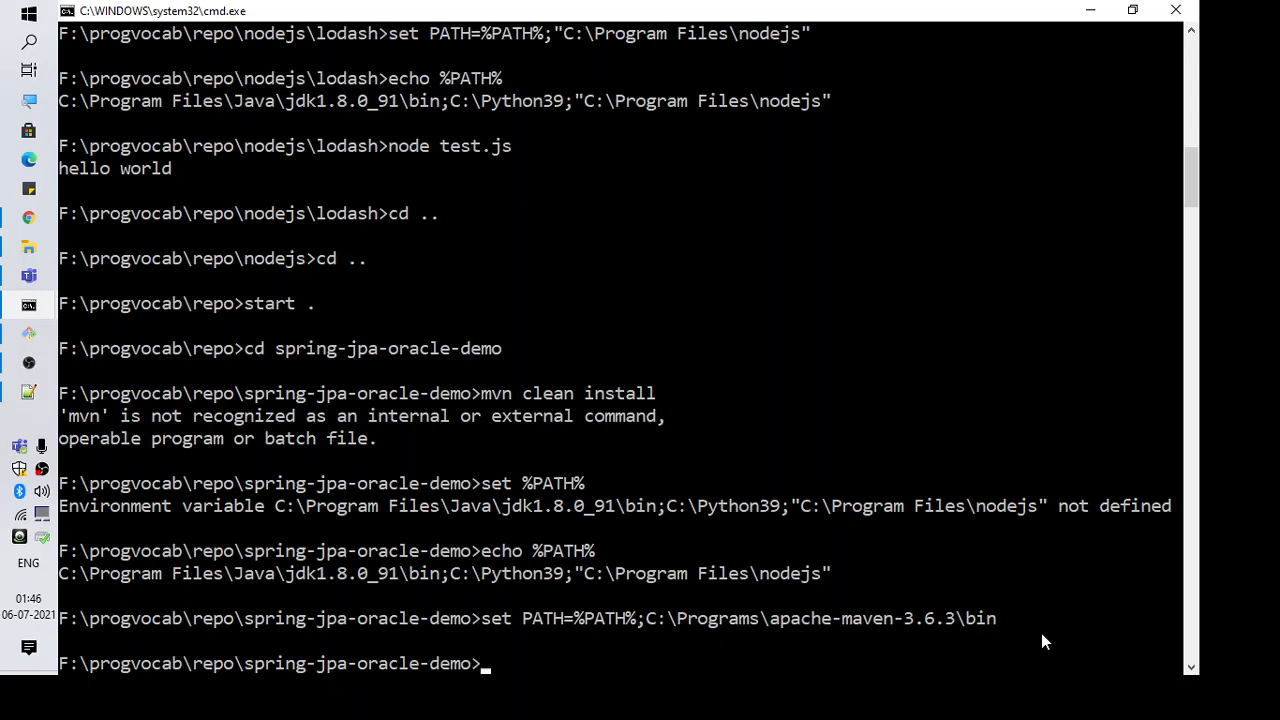
Step: Echo PATH again to confirm apache-maven-3.6.3\bin is listed at the end
{"action": "type", "text": "e"}
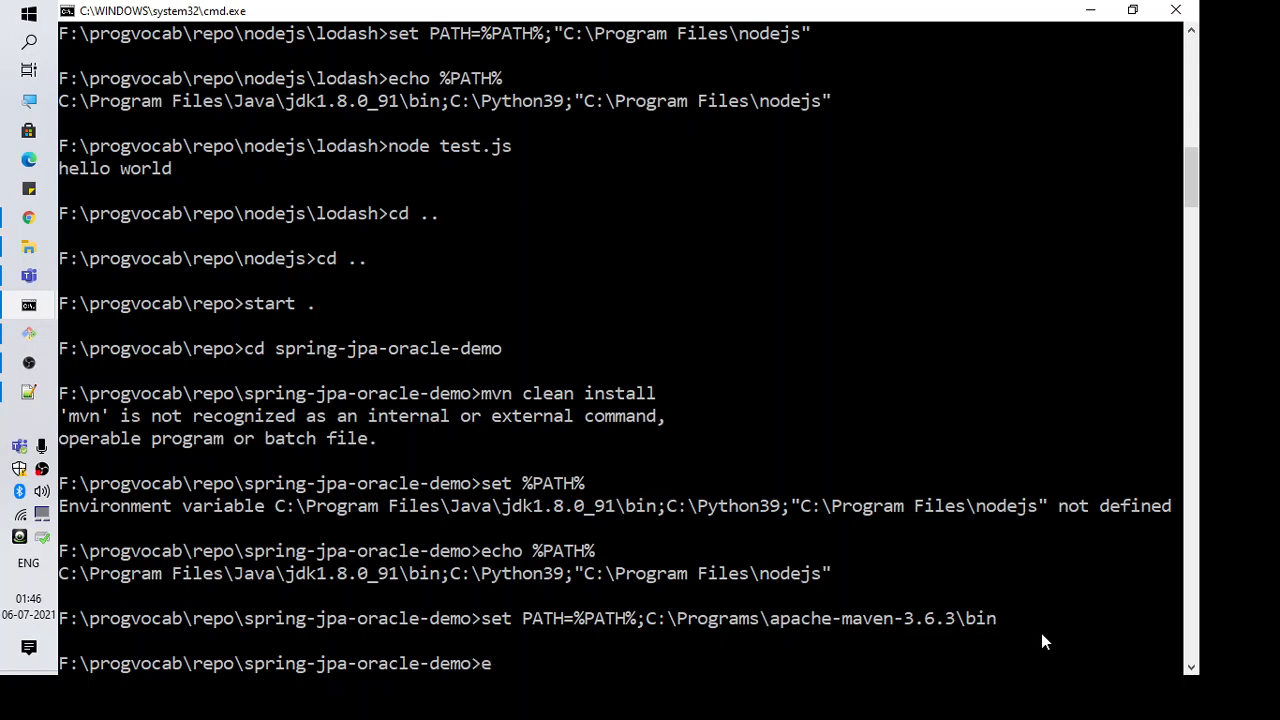
{"action": "type", "text": "cho"}
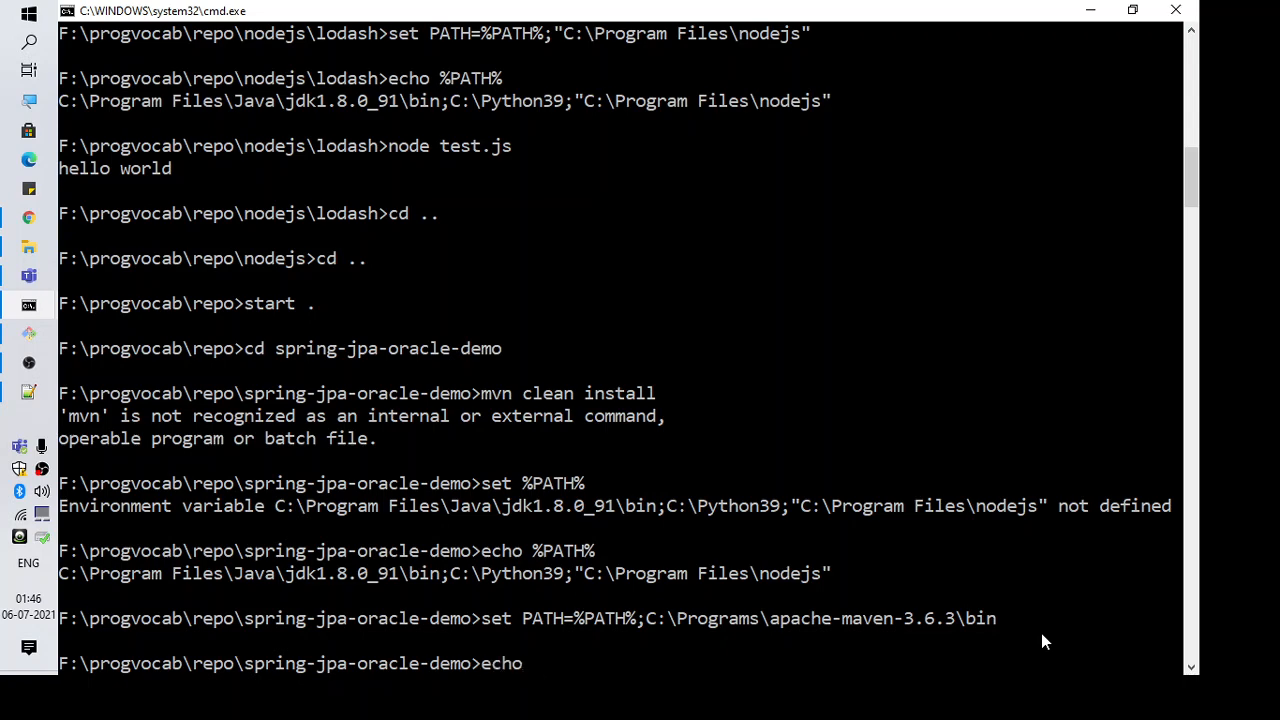
{"action": "type", "text": "PA"}
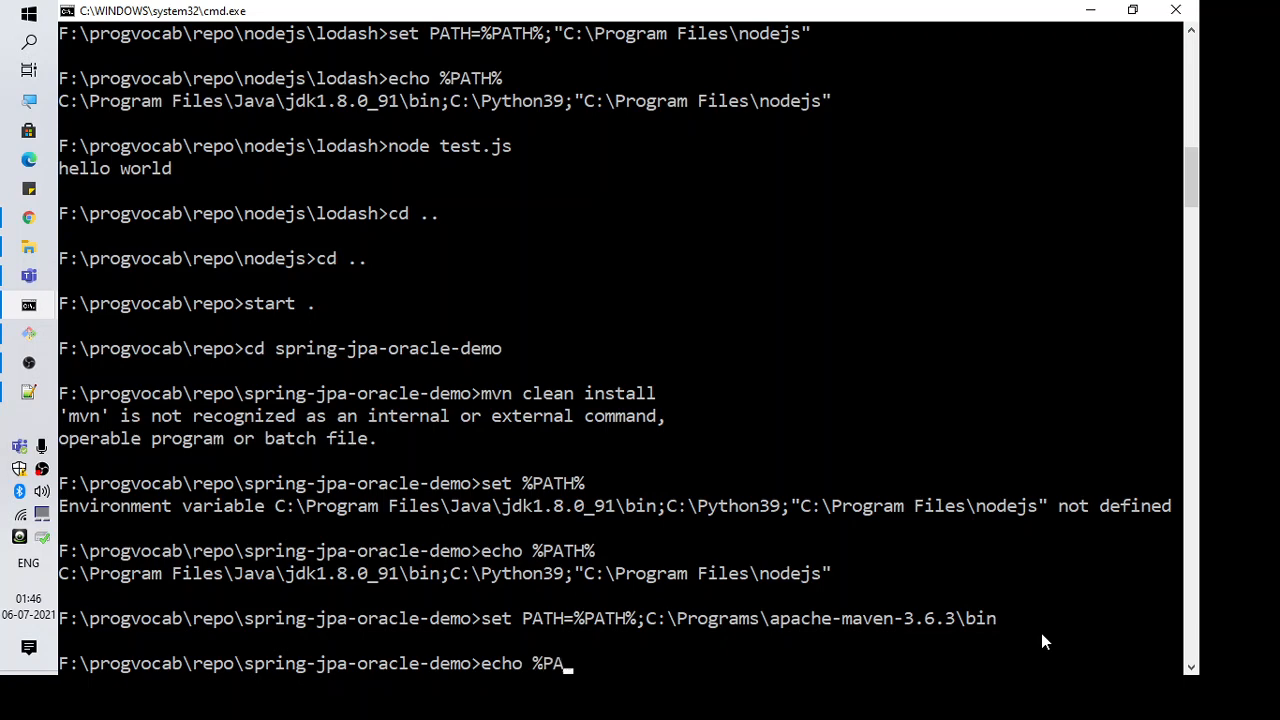
{"action": "key", "text": "Return"}
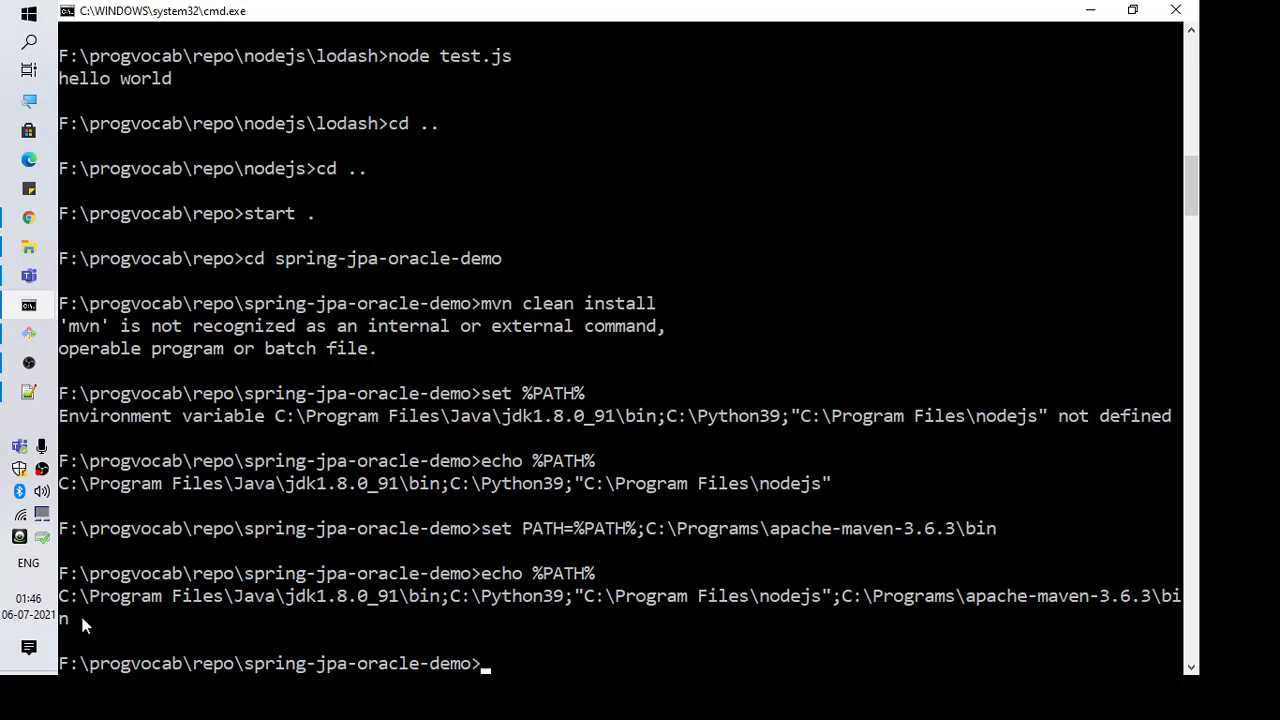
{"action": "mouse_move", "coordinate": [525, 584]}
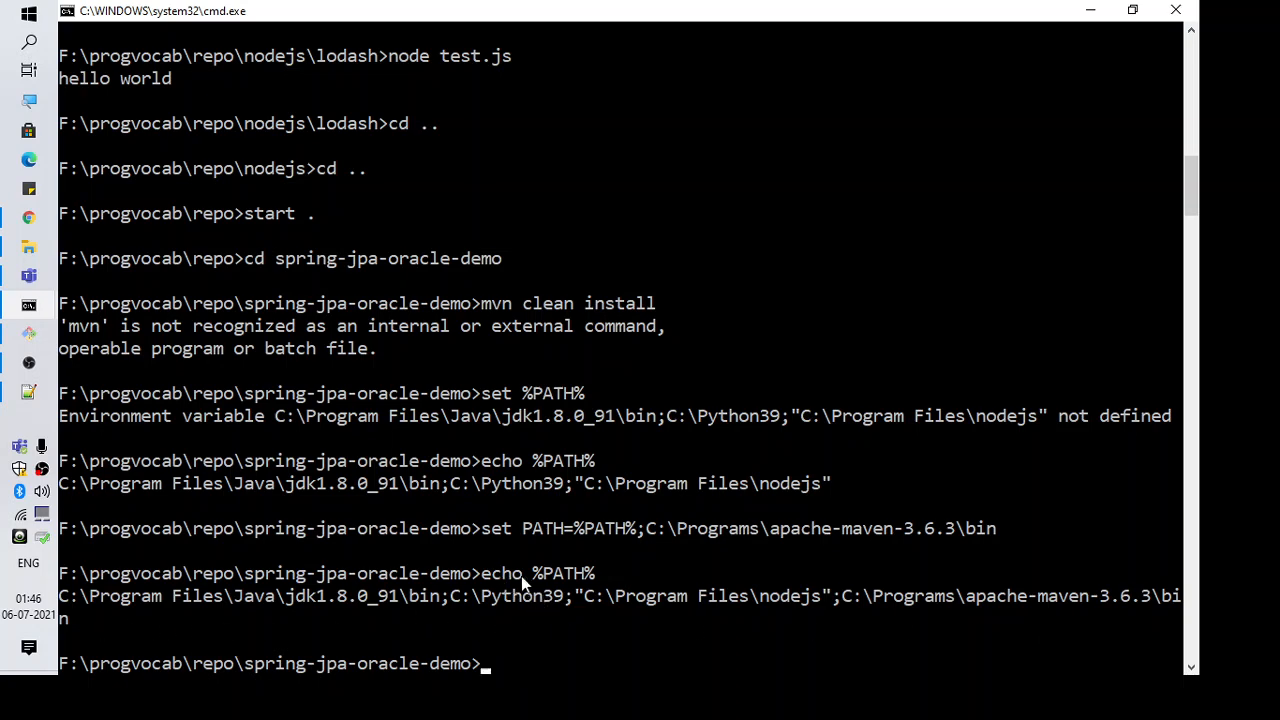
{"action": "mouse_move", "coordinate": [448, 308]}
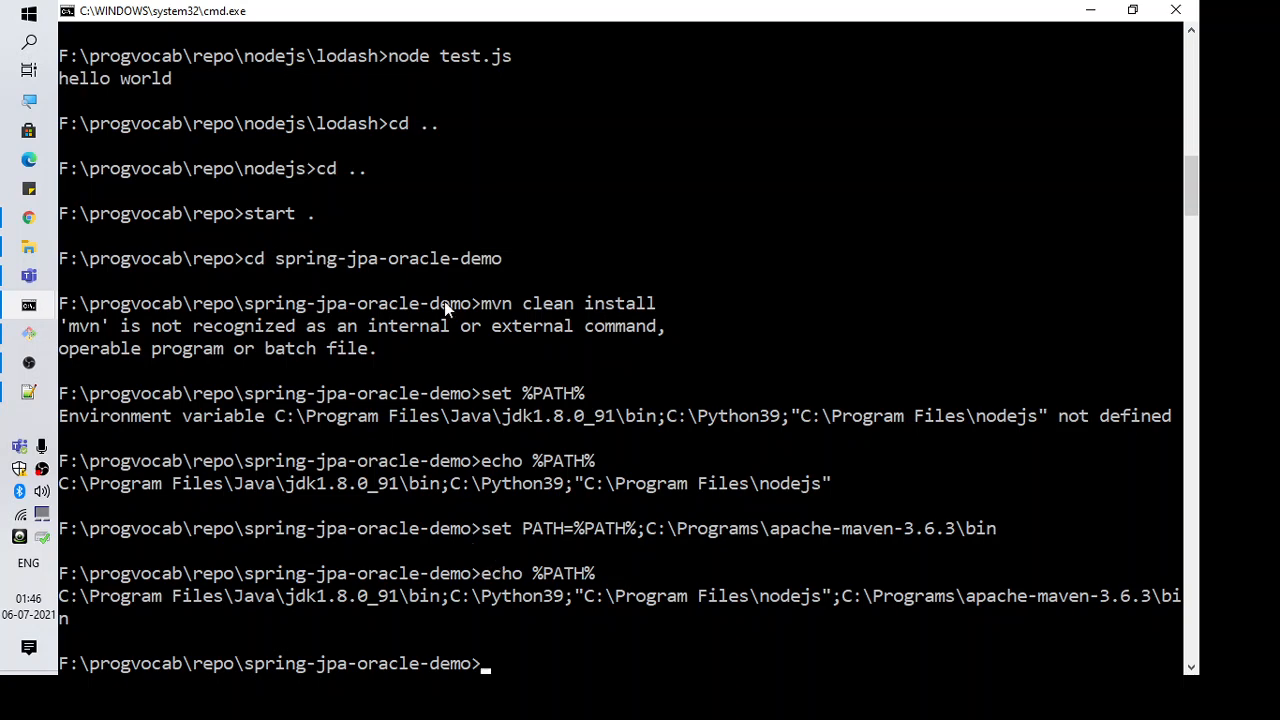
{"action": "mouse_move", "coordinate": [488, 308]}
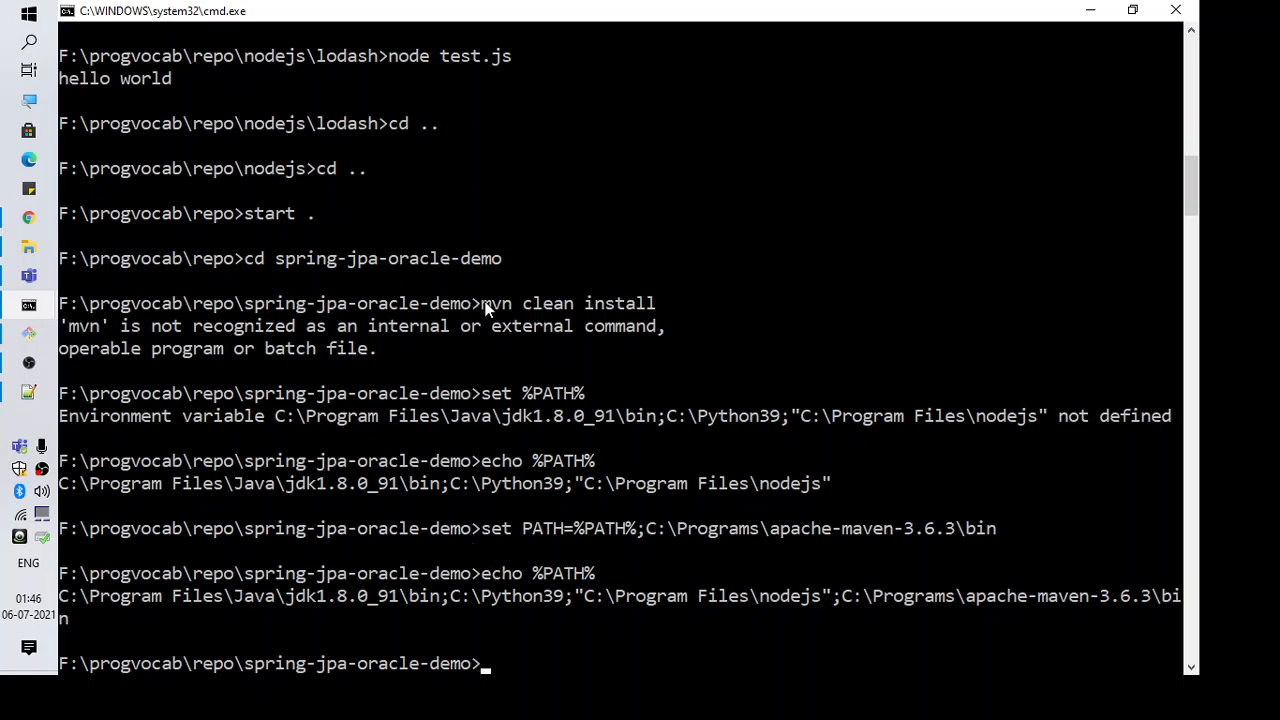
Step: Run 'mvn clean install' on spring-jpa-oracle-demo; tests error and it ends in BUILD FAILURE
{"action": "type", "text": "mvn"}
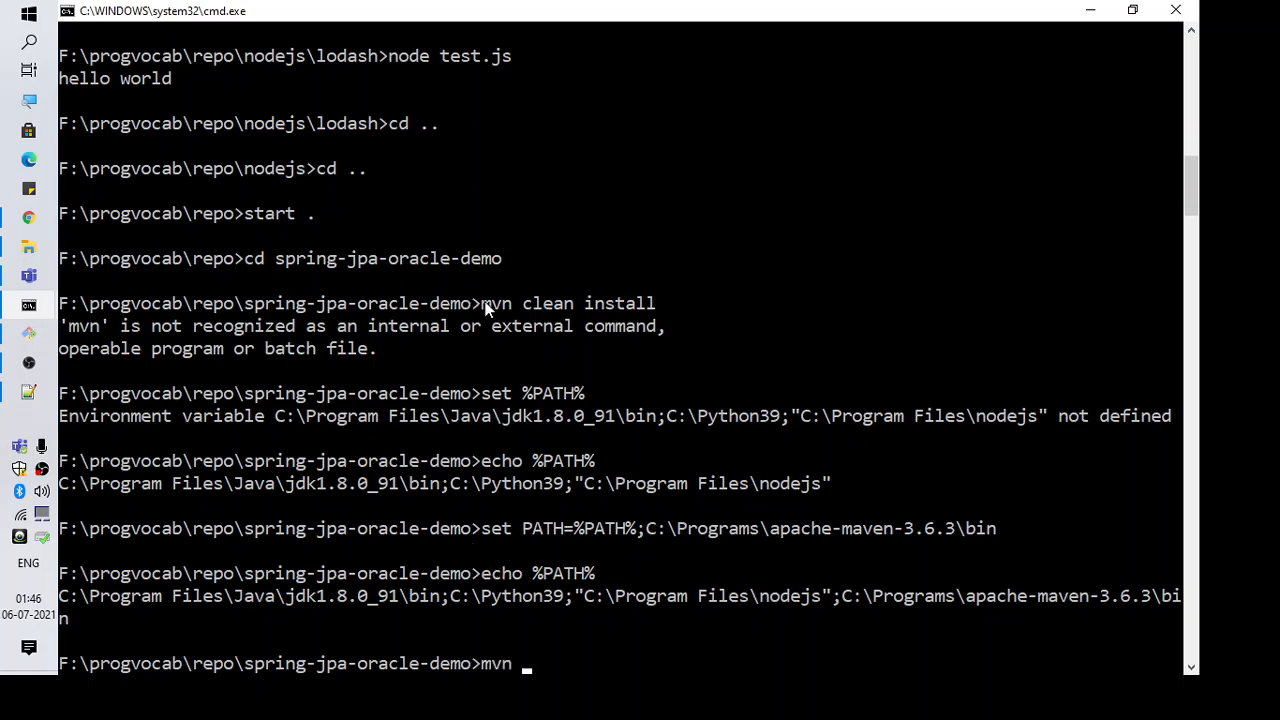
{"action": "type", "text": "clean install"}
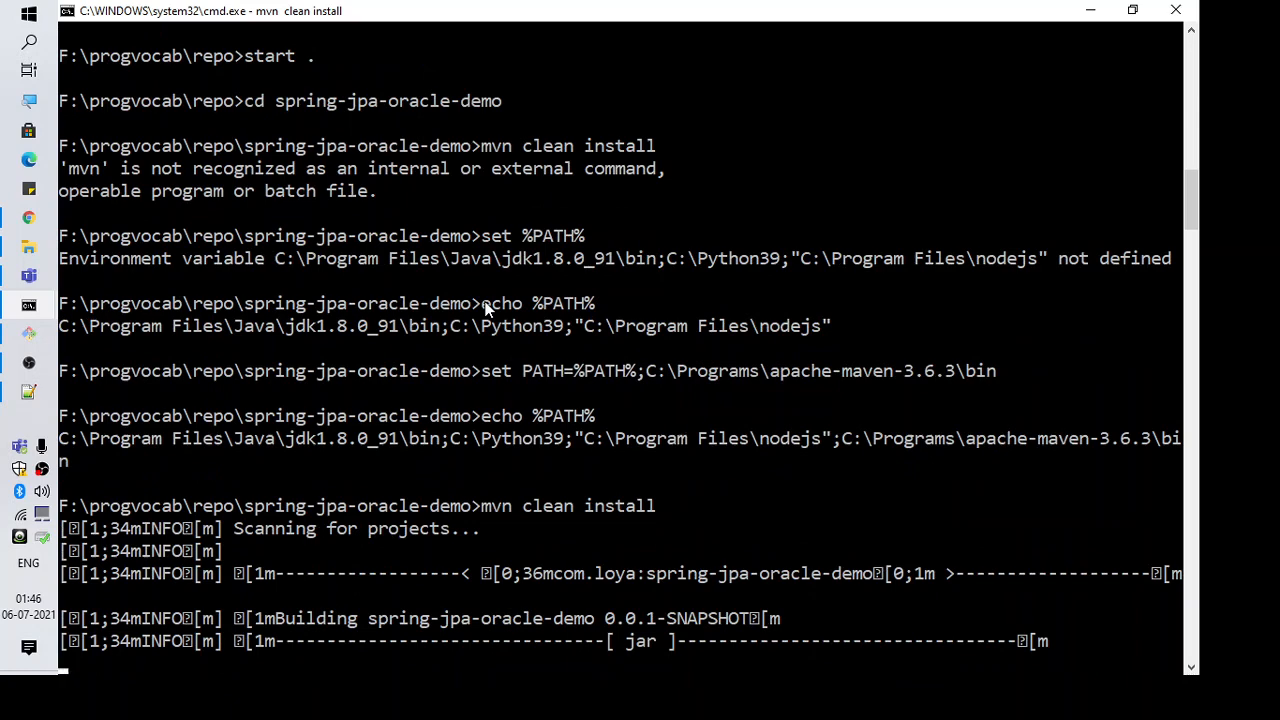
{"action": "scroll", "scroll_direction": "down", "scroll_amount": 3}
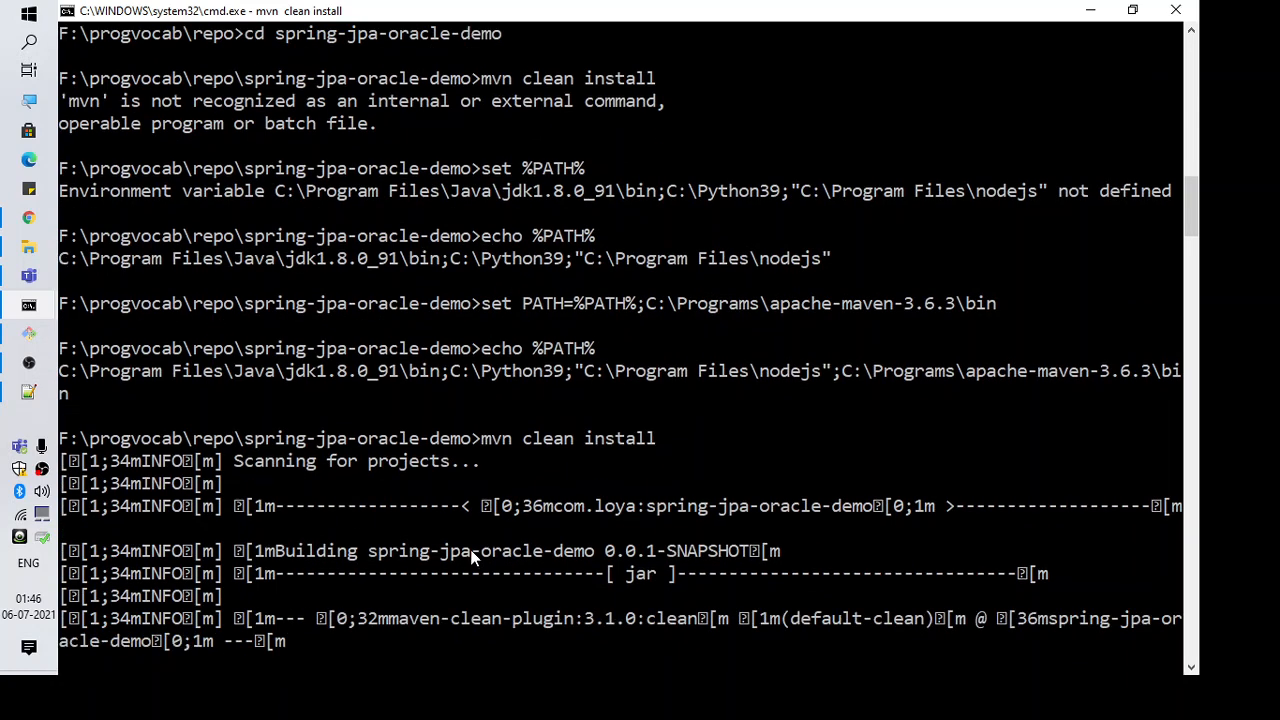
{"action": "scroll", "scroll_direction": "down", "scroll_amount": 3}
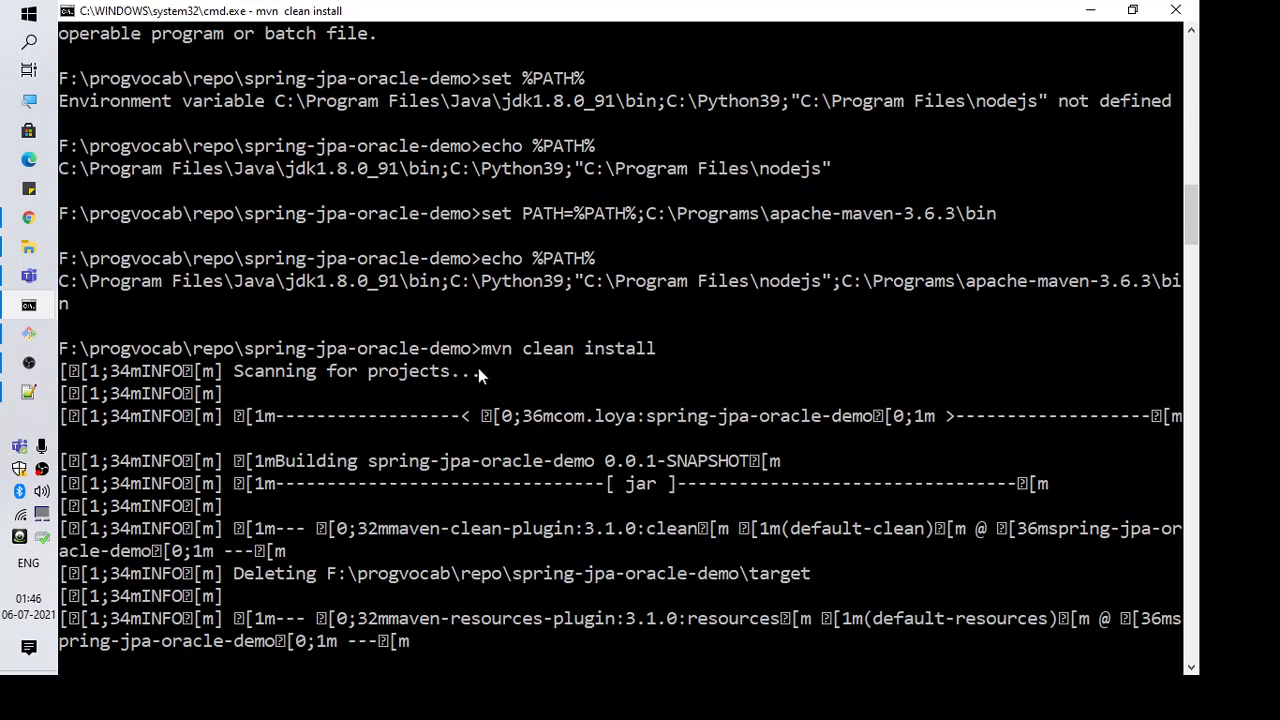
{"action": "scroll", "scroll_direction": "down", "scroll_amount": 3}
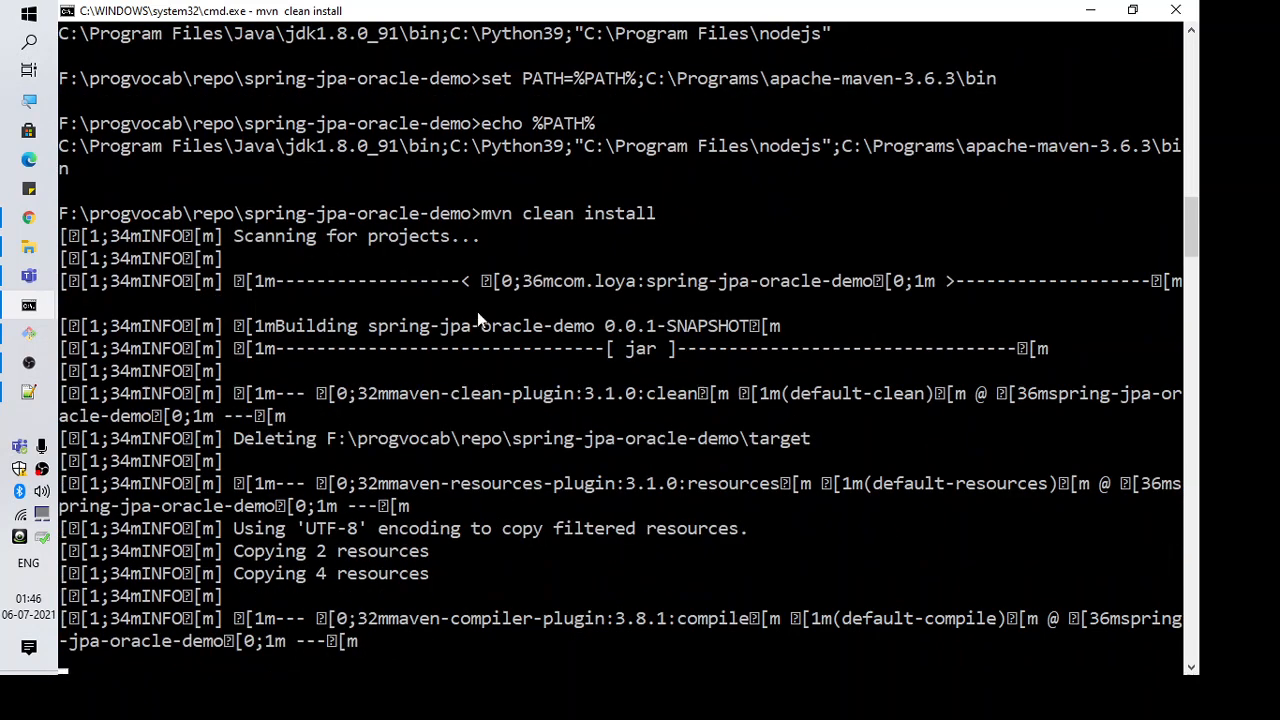
{"action": "scroll", "scroll_direction": "down", "scroll_amount": 3}
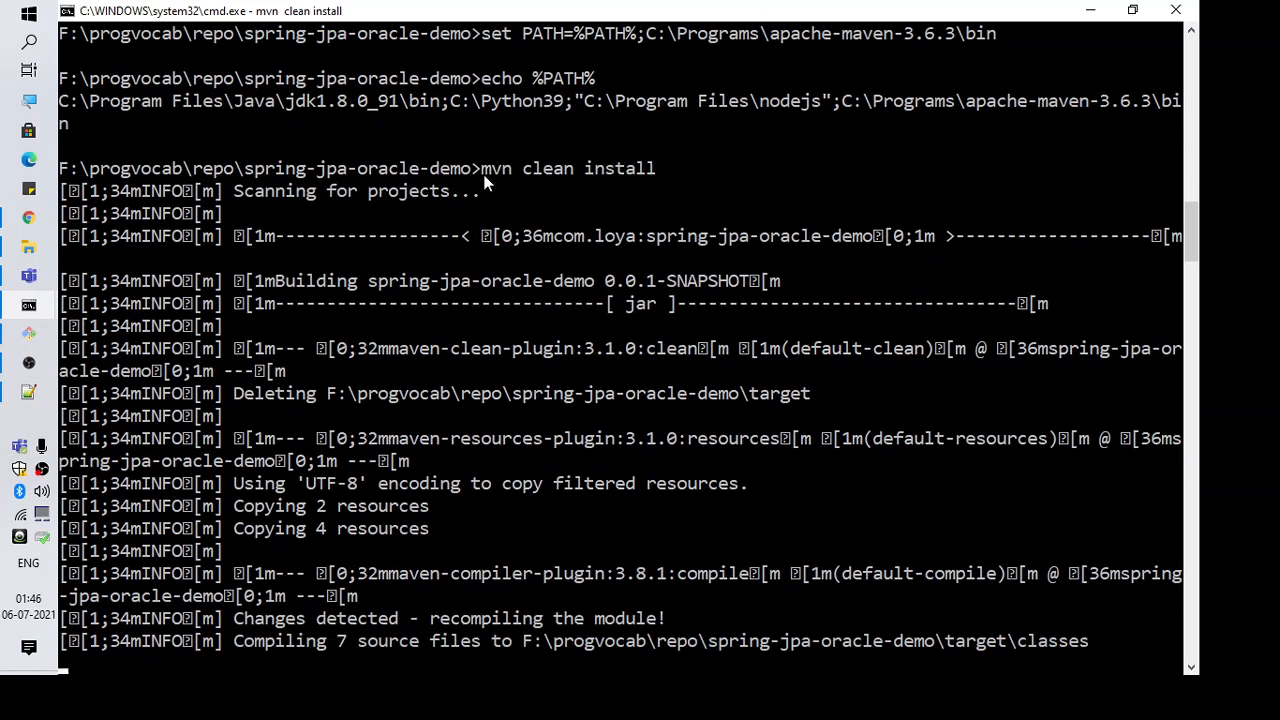
{"action": "mouse_move", "coordinate": [500, 186]}
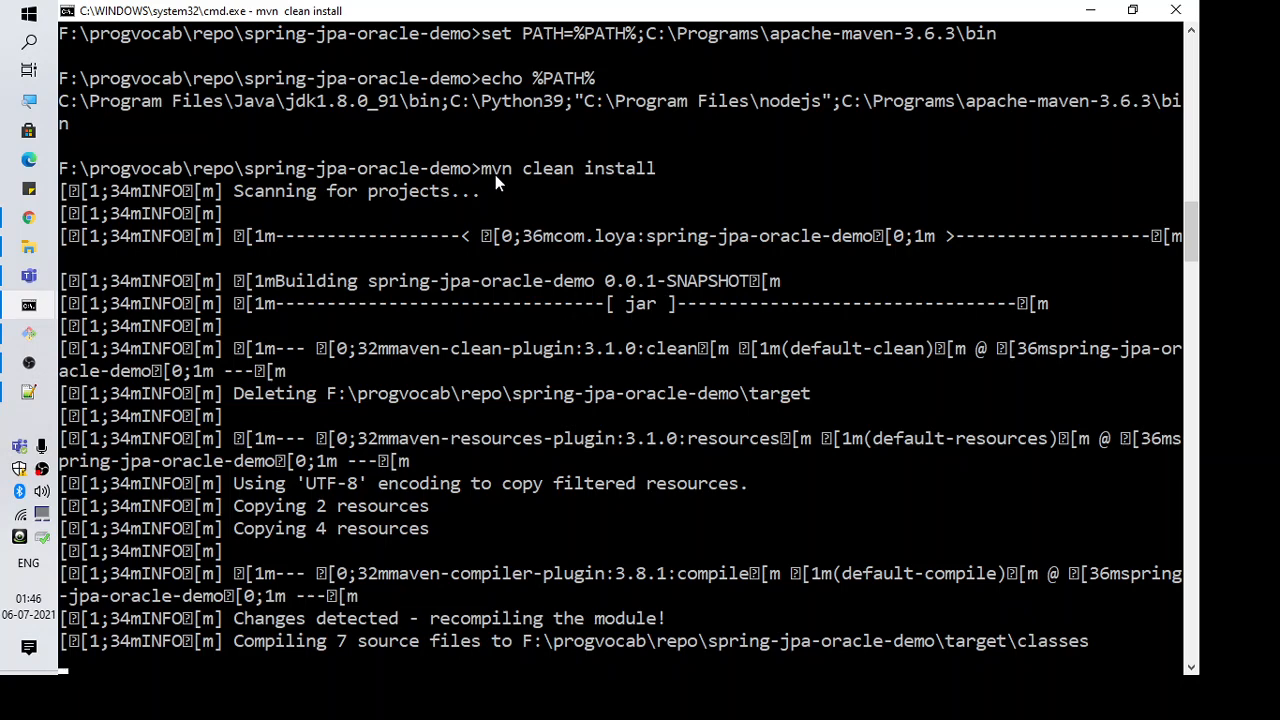
{"action": "scroll", "scroll_direction": "down", "scroll_amount": 3}
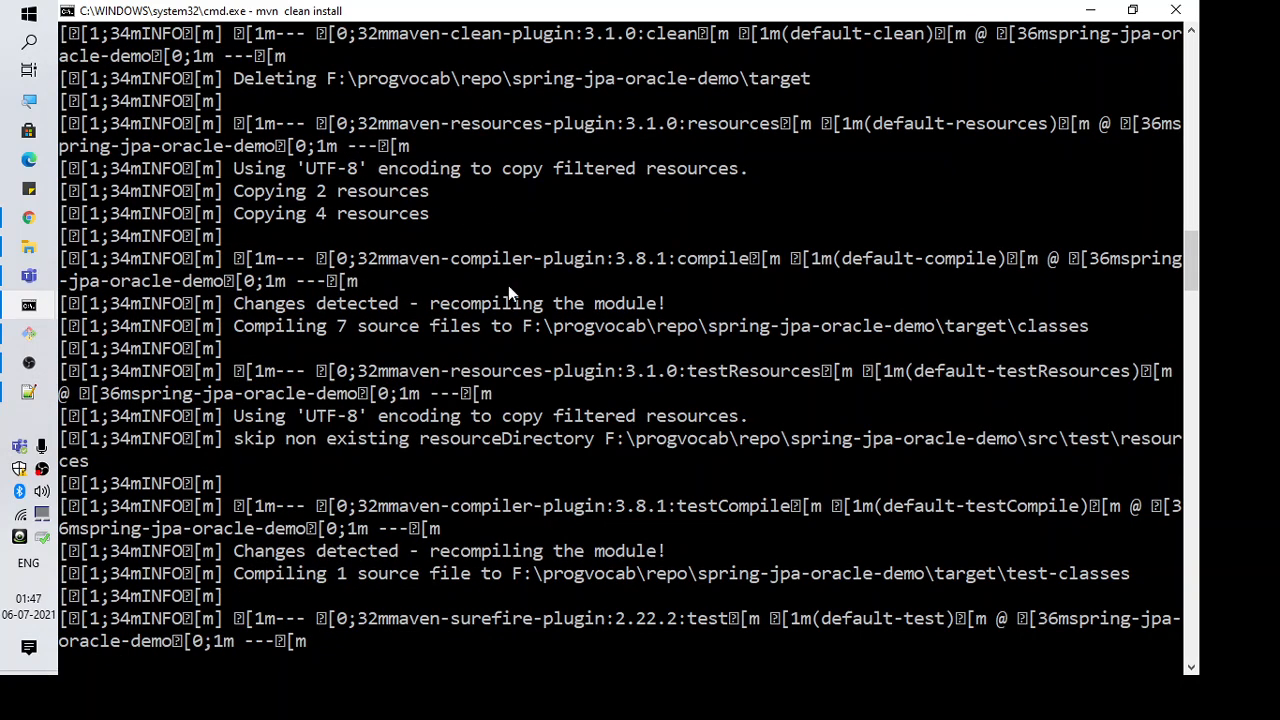
{"action": "scroll", "scroll_direction": "down", "scroll_amount": 3}
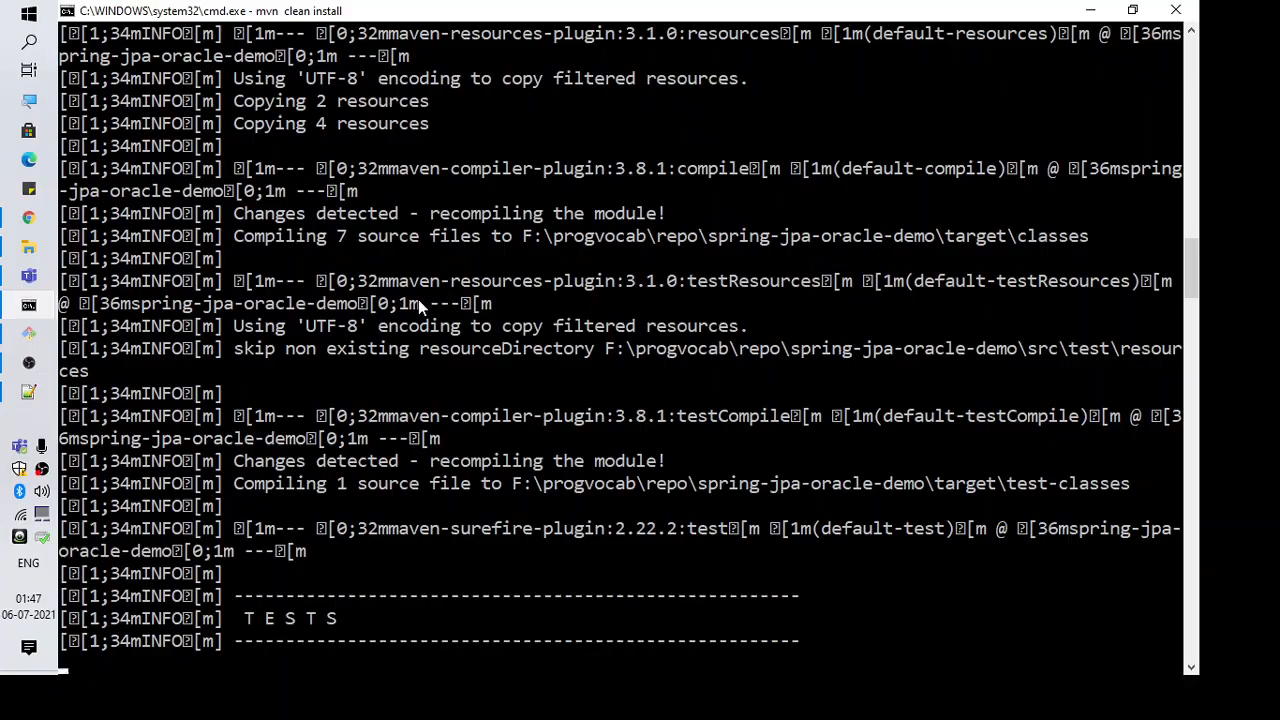
{"action": "scroll", "scroll_direction": "down", "scroll_amount": 3}
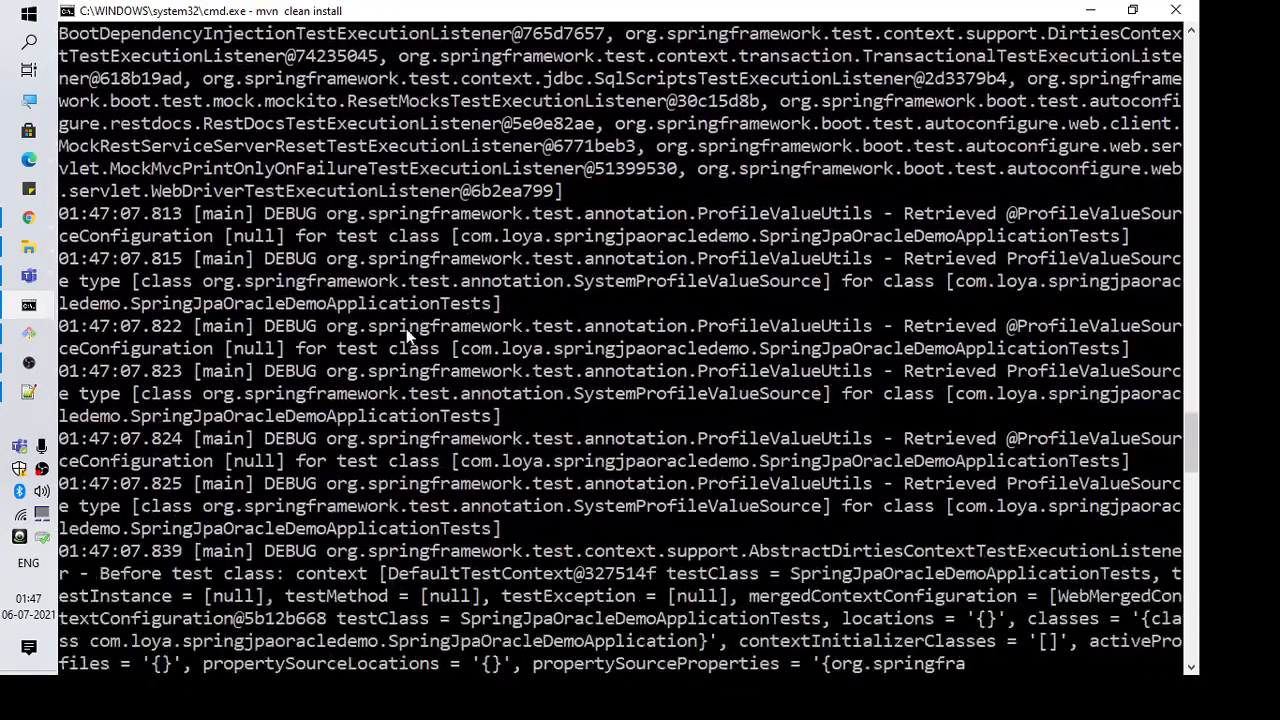
{"action": "scroll", "scroll_direction": "down", "scroll_amount": 3}
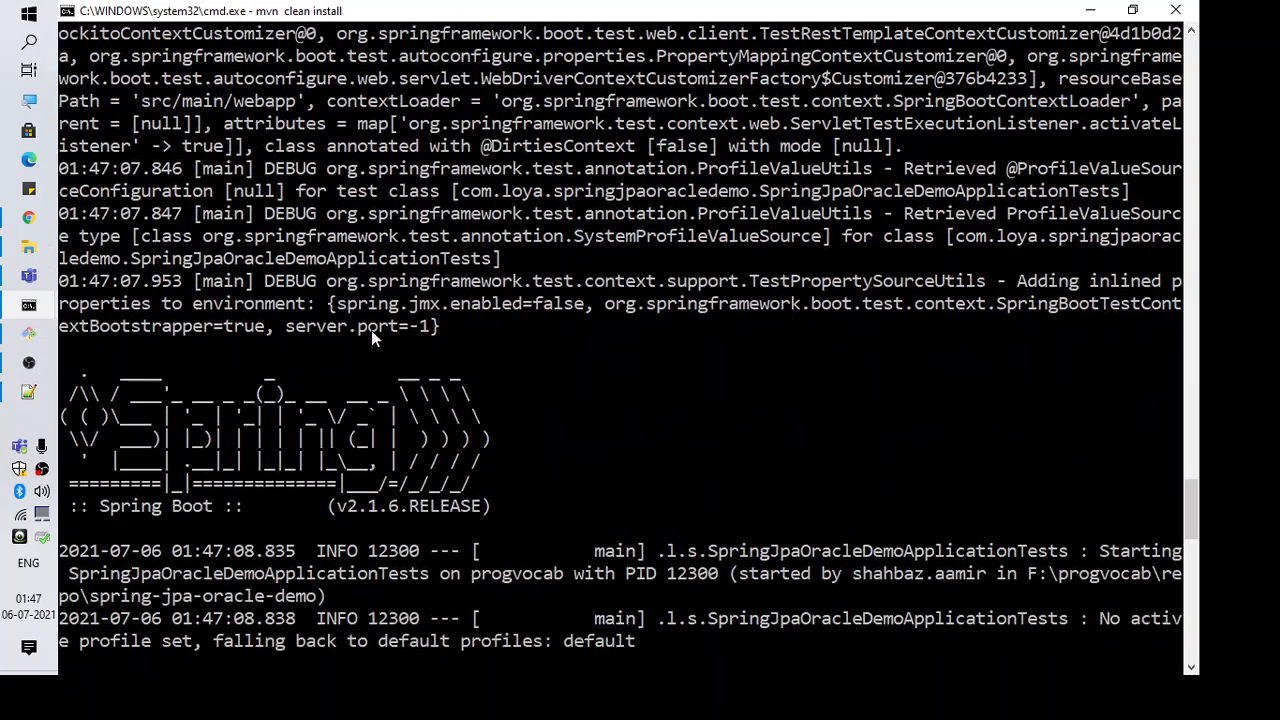
{"action": "scroll", "scroll_direction": "down", "scroll_amount": 3}
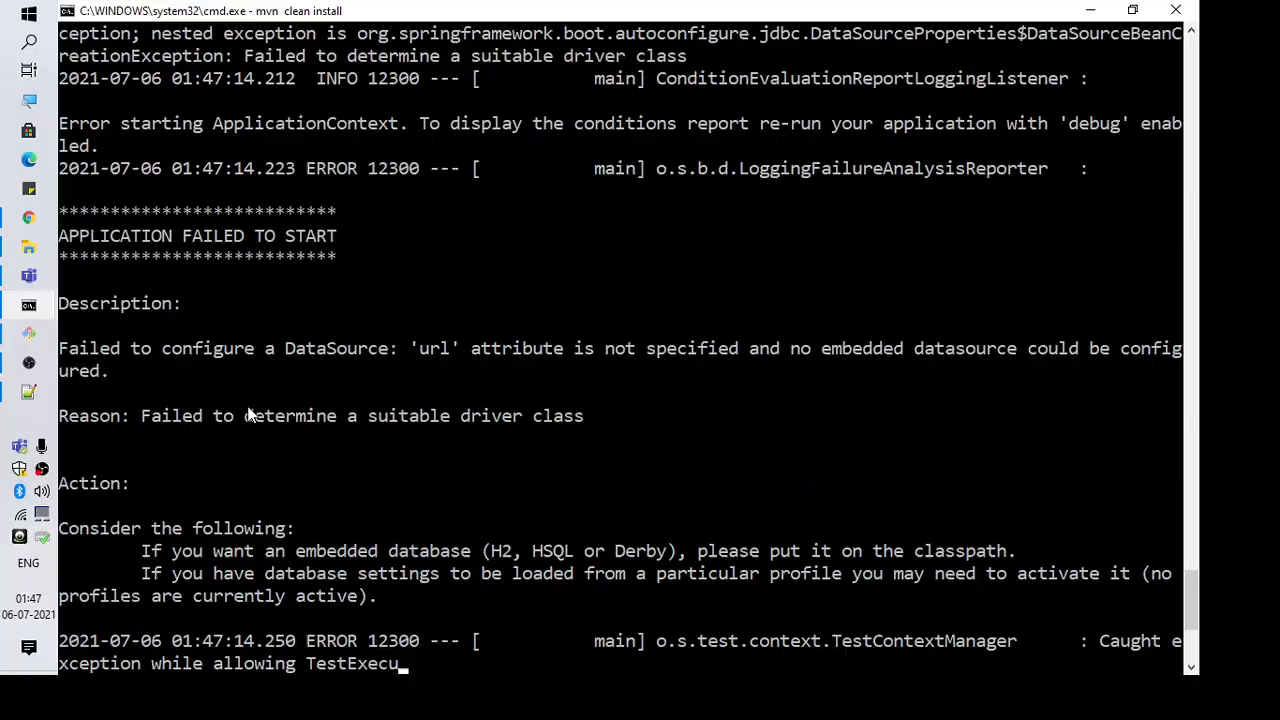
{"action": "scroll", "scroll_direction": "down", "scroll_amount": 3}
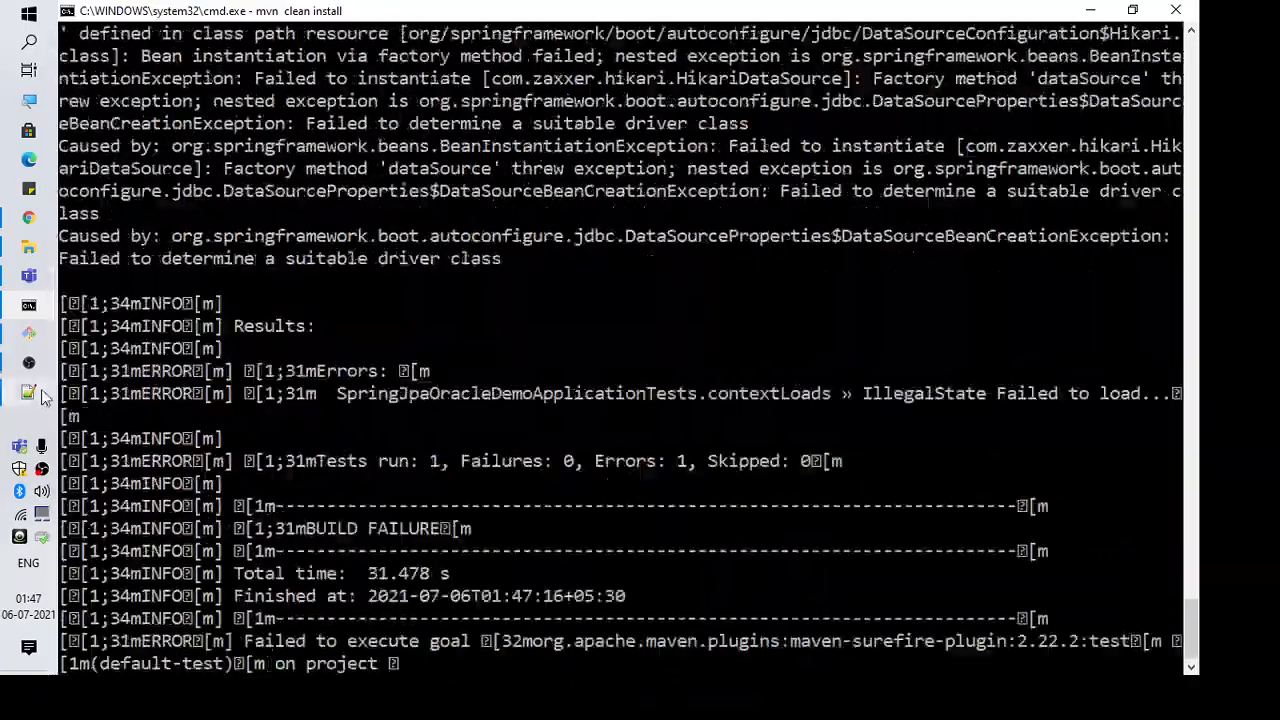